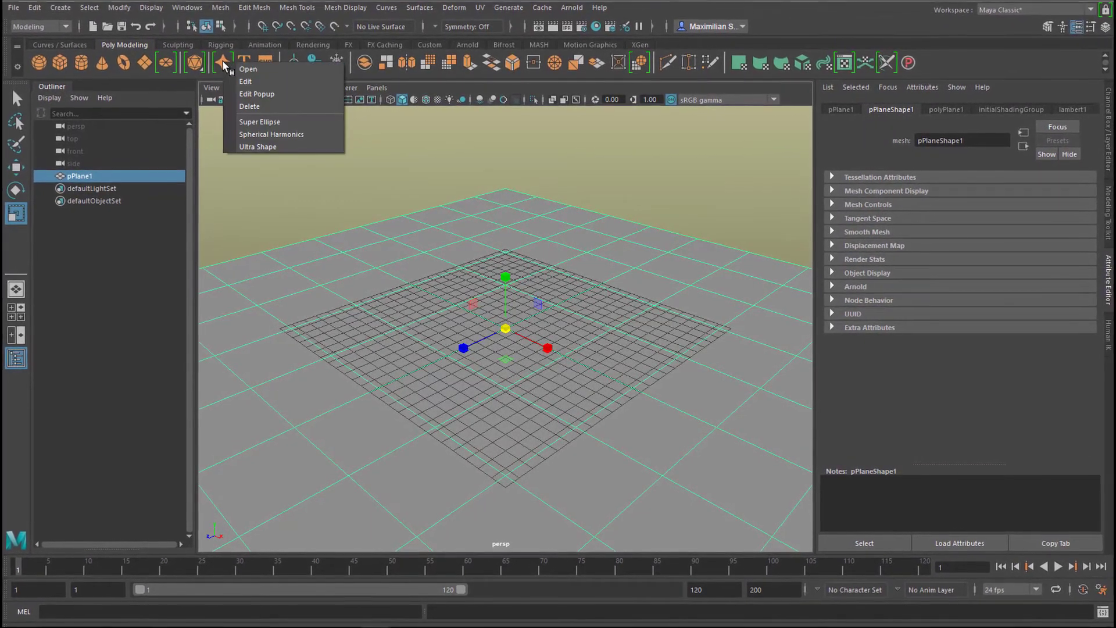
pyautogui.moveTo(271, 134)
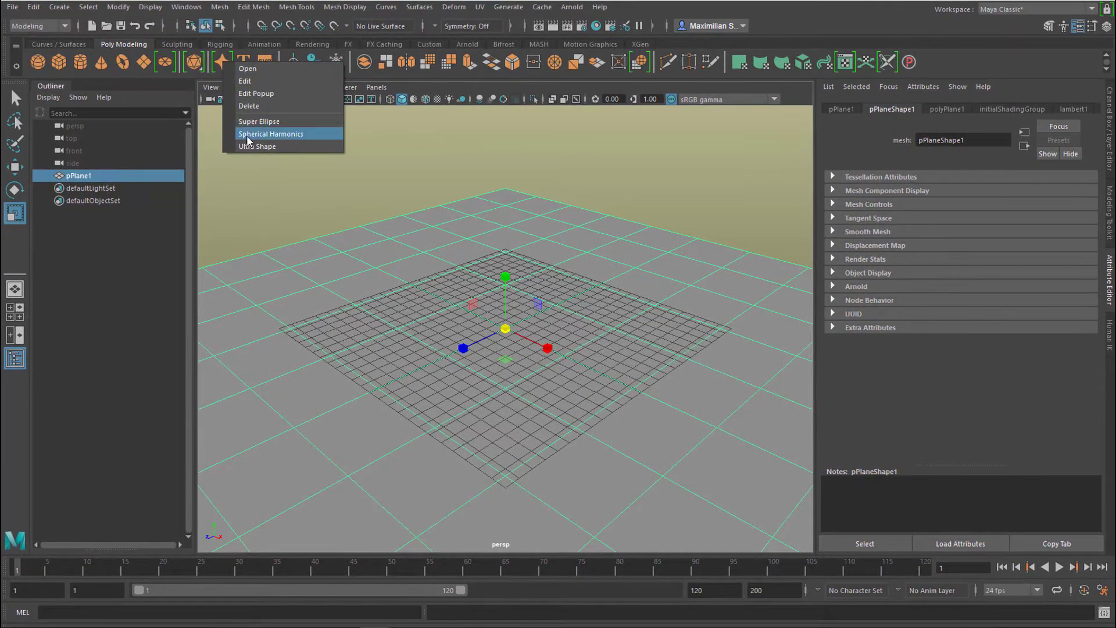
# Create a spherical harmonics super shape, randomize its form, then add a second super shape.
pyautogui.click(260, 121)
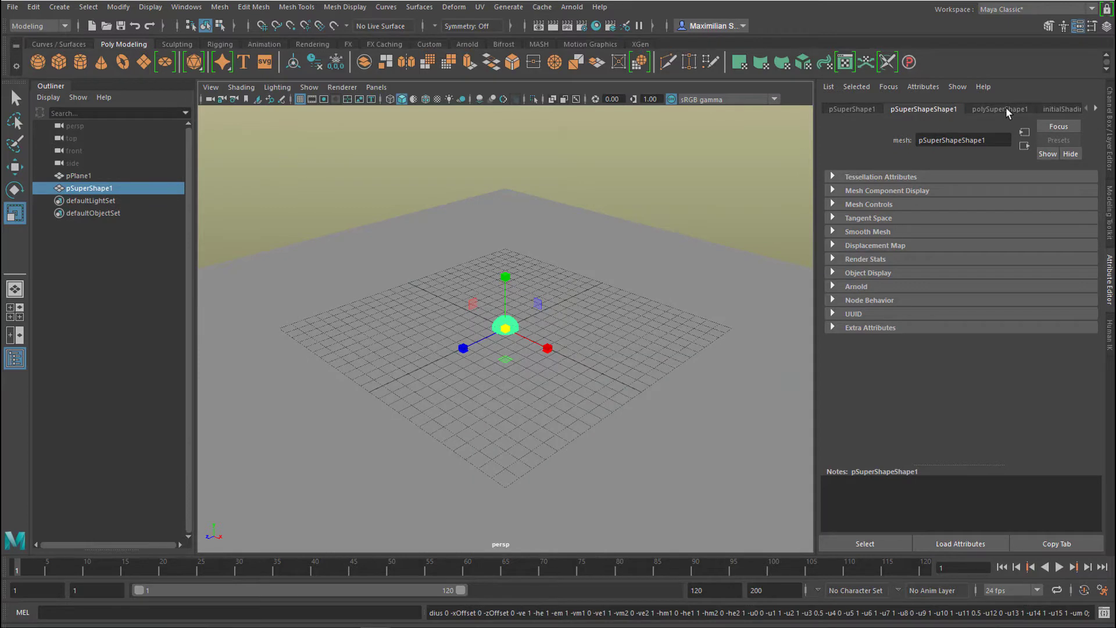
pyautogui.click(1000, 109)
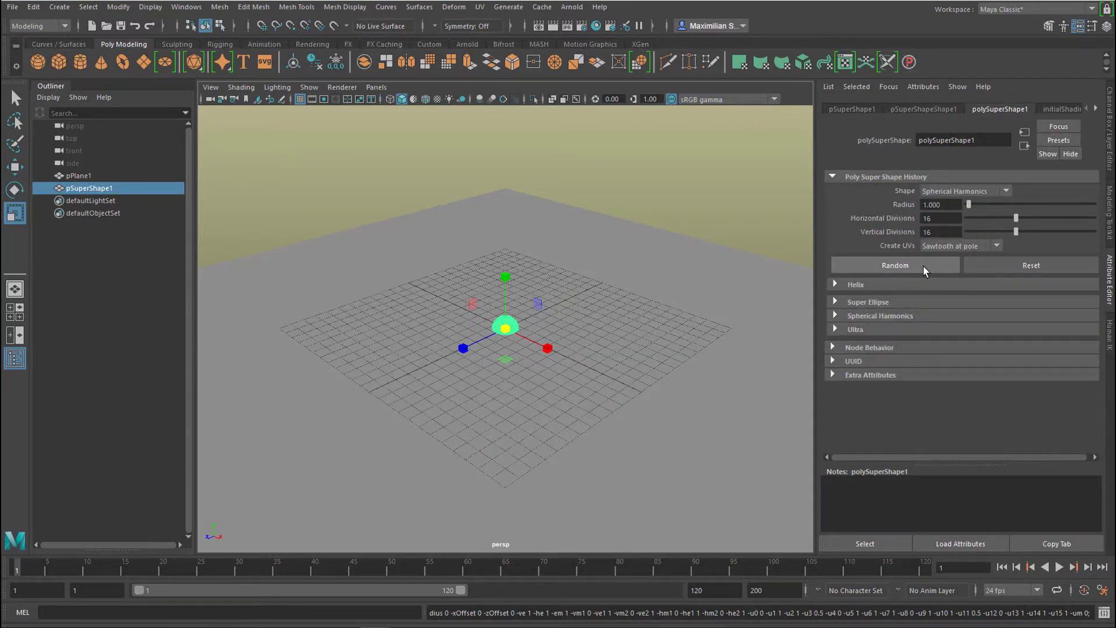
pyautogui.click(895, 265)
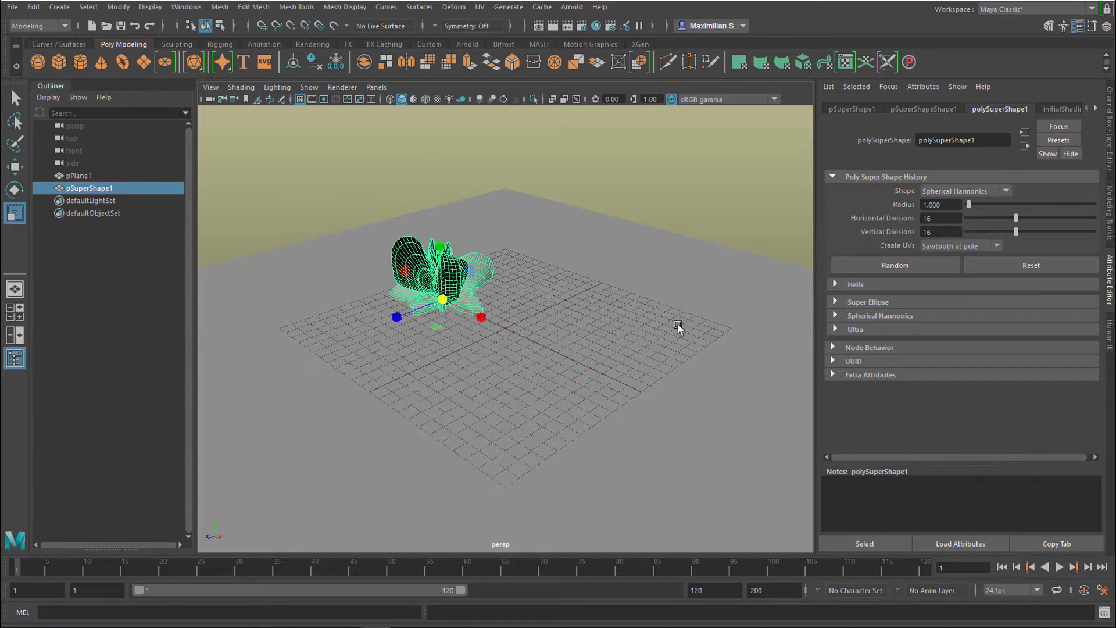
pyautogui.moveTo(705, 300)
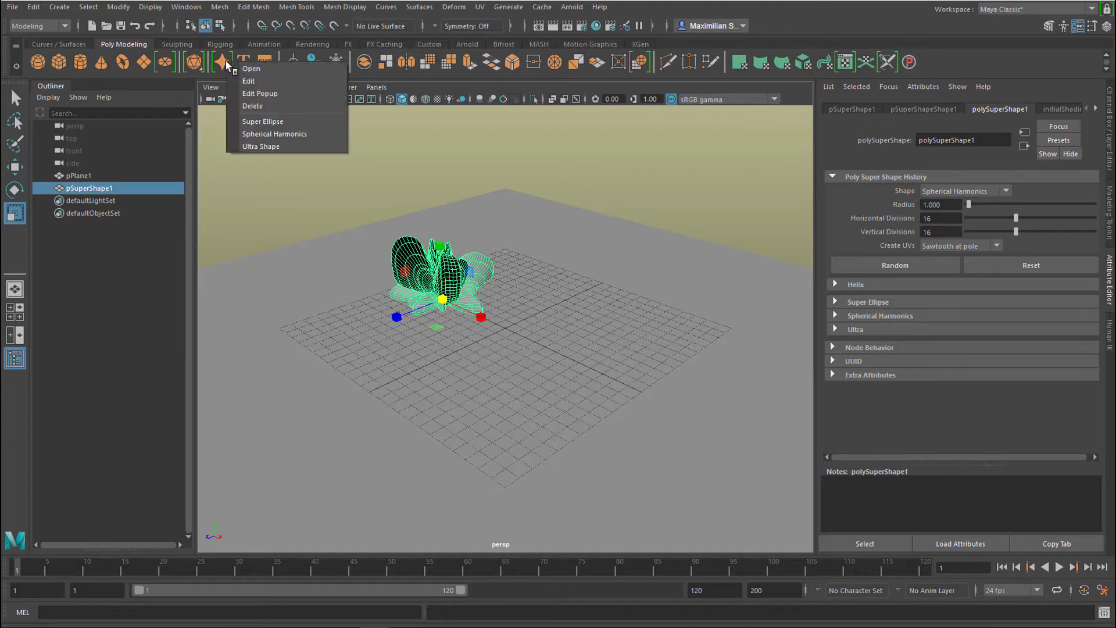
pyautogui.click(261, 147)
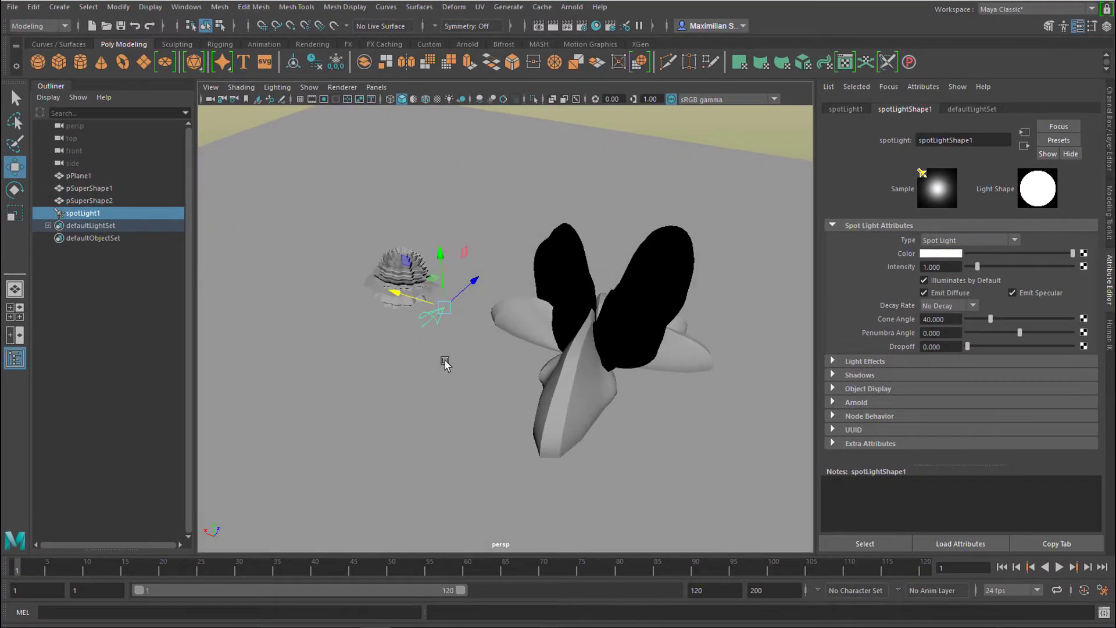
pyautogui.moveTo(566, 329)
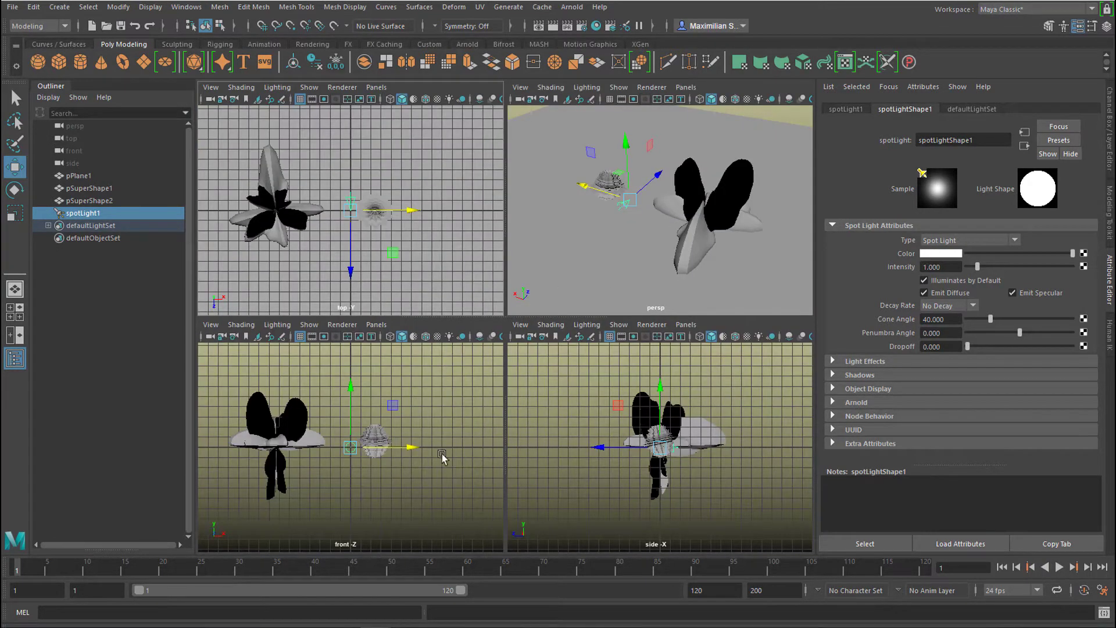
pyautogui.moveTo(397, 242)
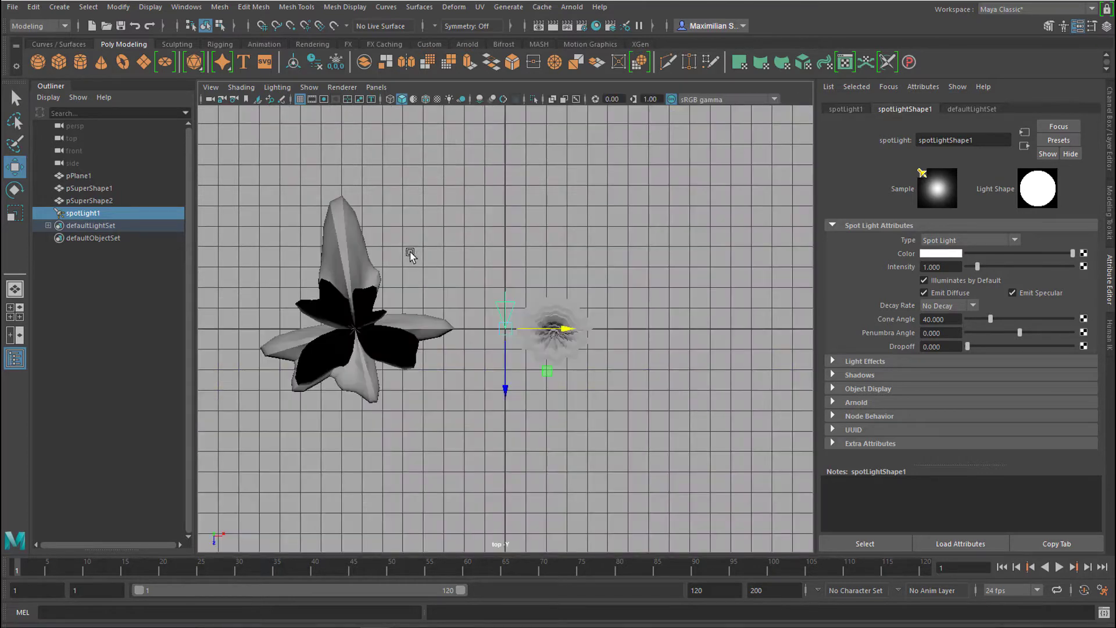
pyautogui.moveTo(511, 307)
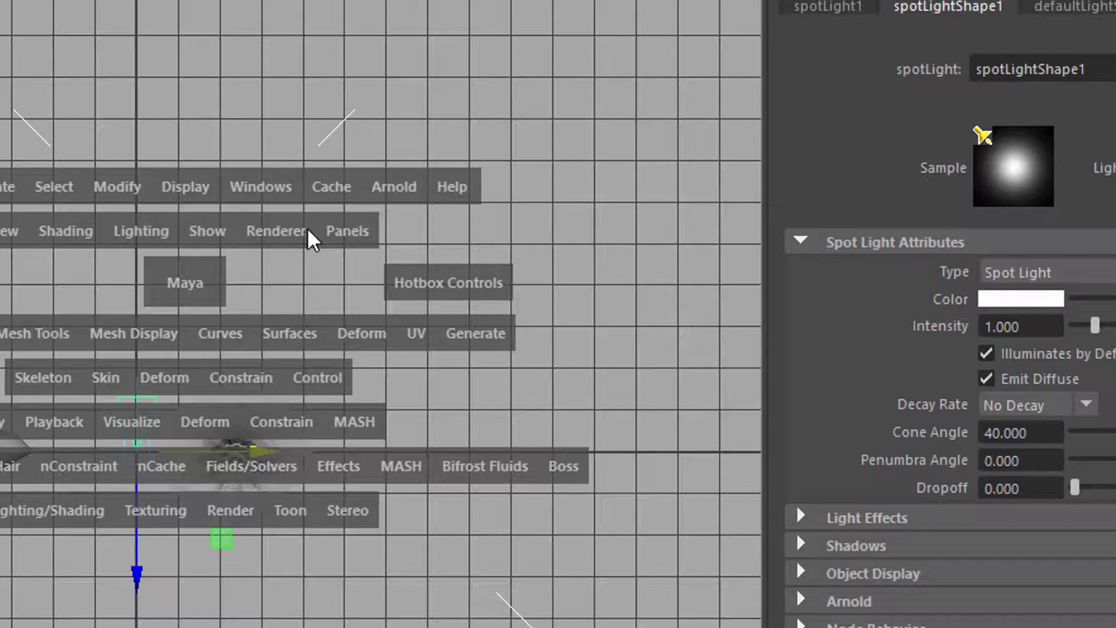
# Look through the selected spotlight via Panels > Look Through Selected.
pyautogui.click(347, 231)
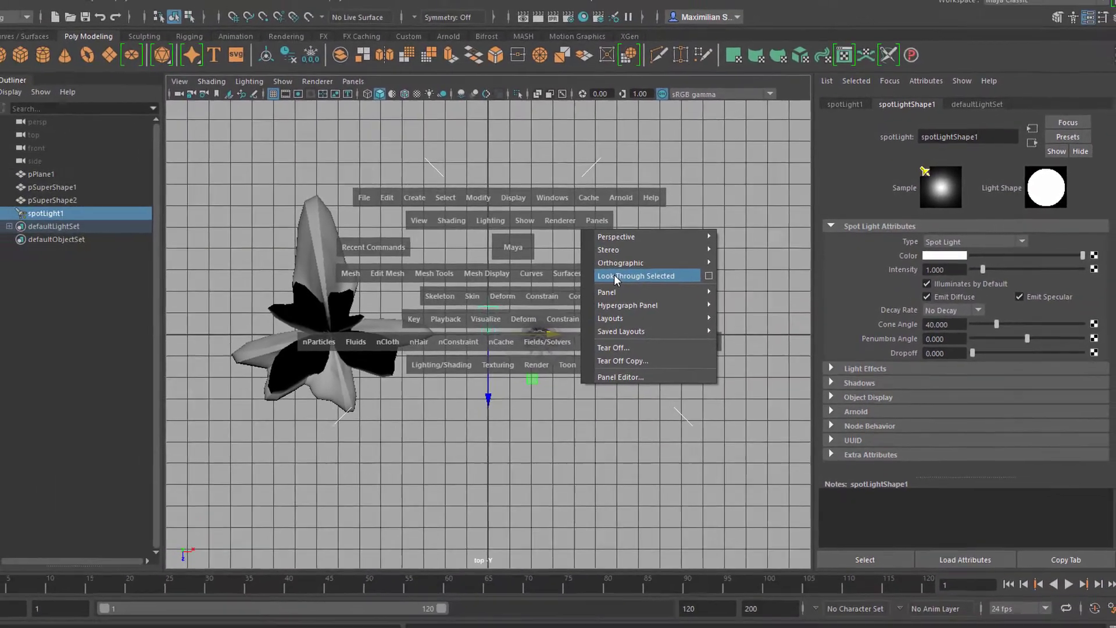
pyautogui.click(636, 275)
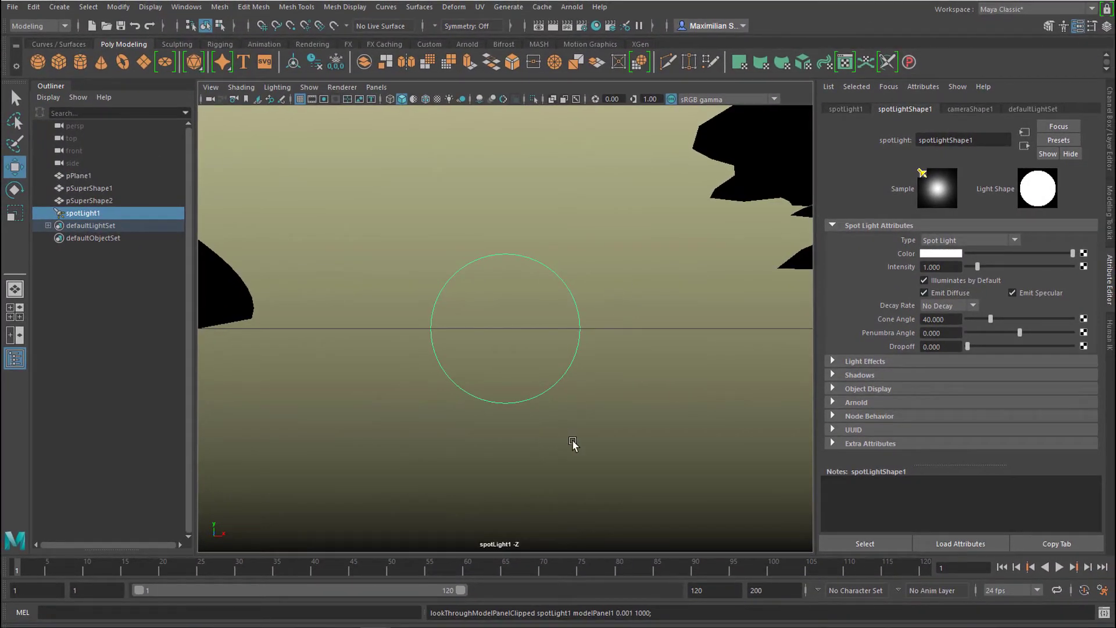
pyautogui.moveTo(544, 288)
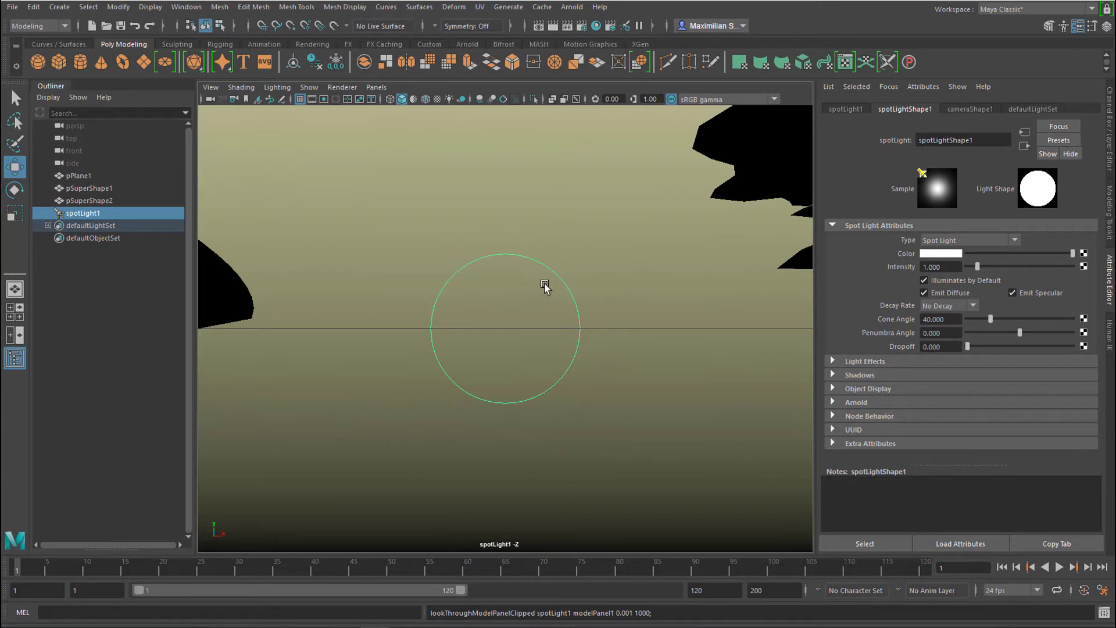
pyautogui.moveTo(616, 453)
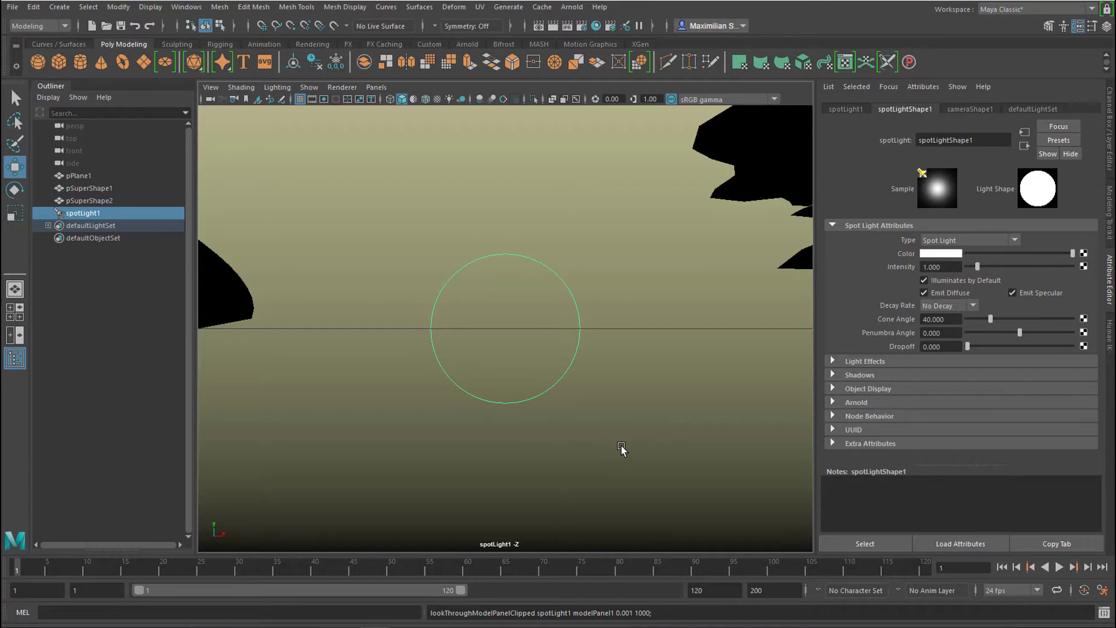
pyautogui.moveTo(625, 450)
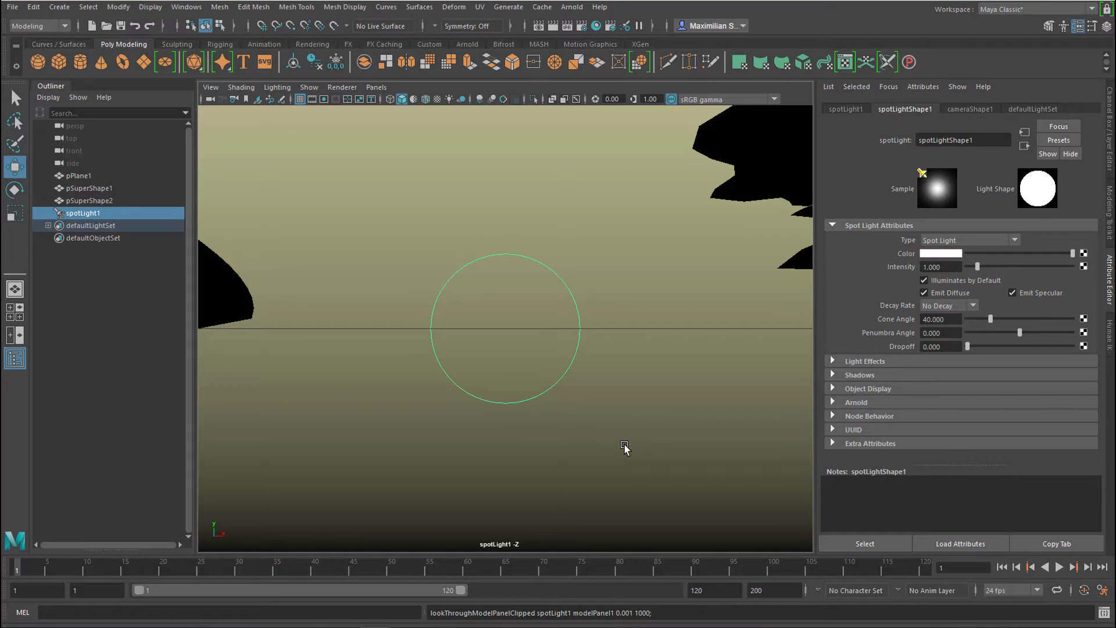
pyautogui.moveTo(642, 447)
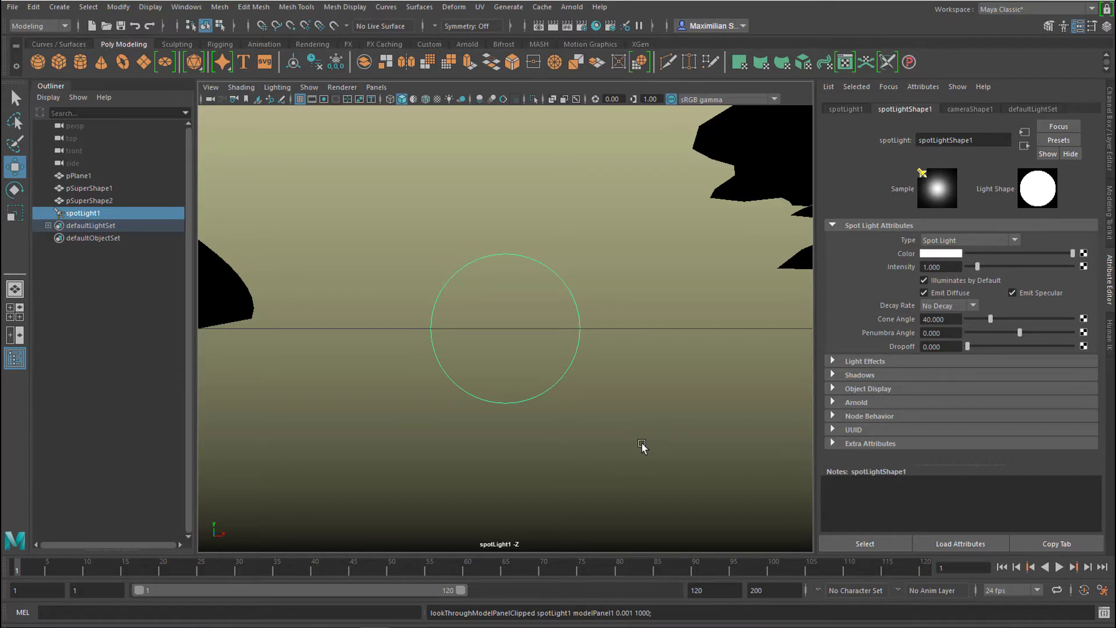
pyautogui.moveTo(606, 433)
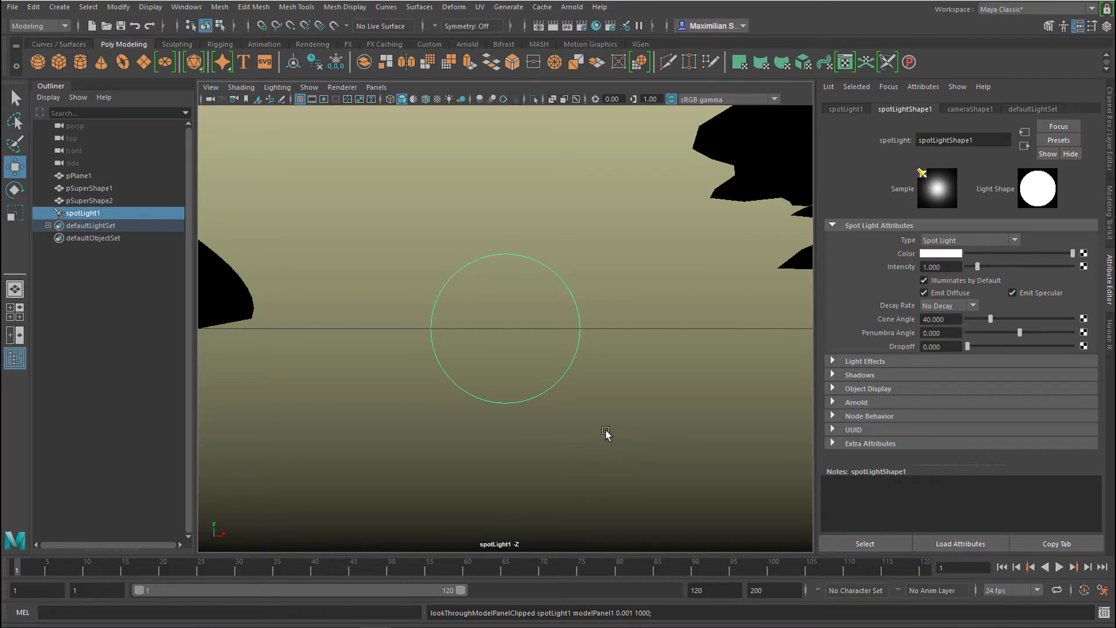
pyautogui.moveTo(641, 424)
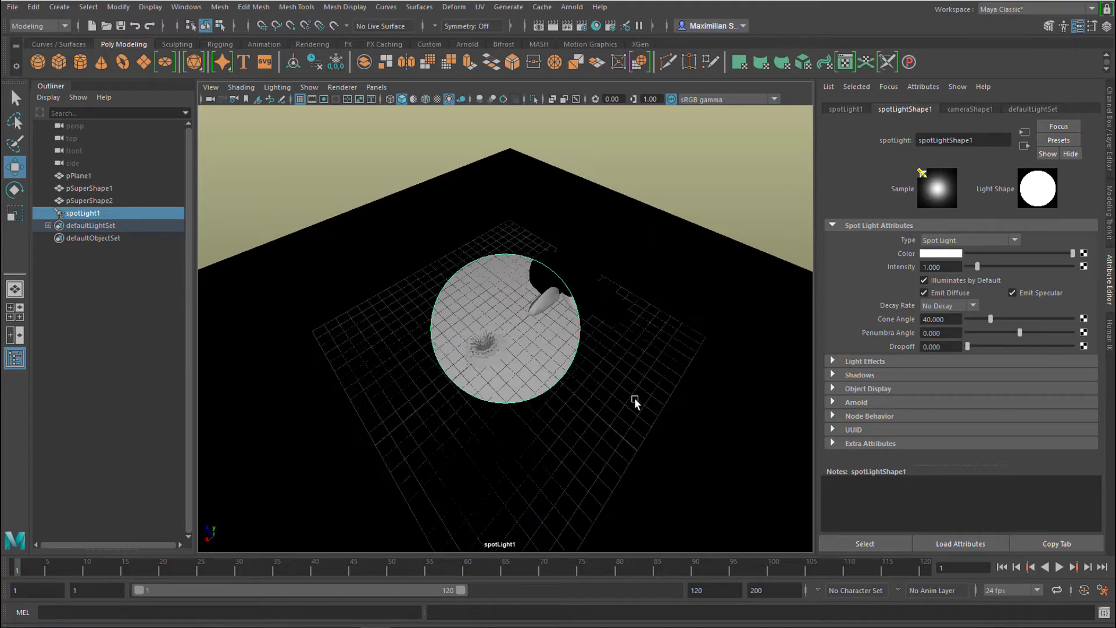
pyautogui.moveTo(650, 370)
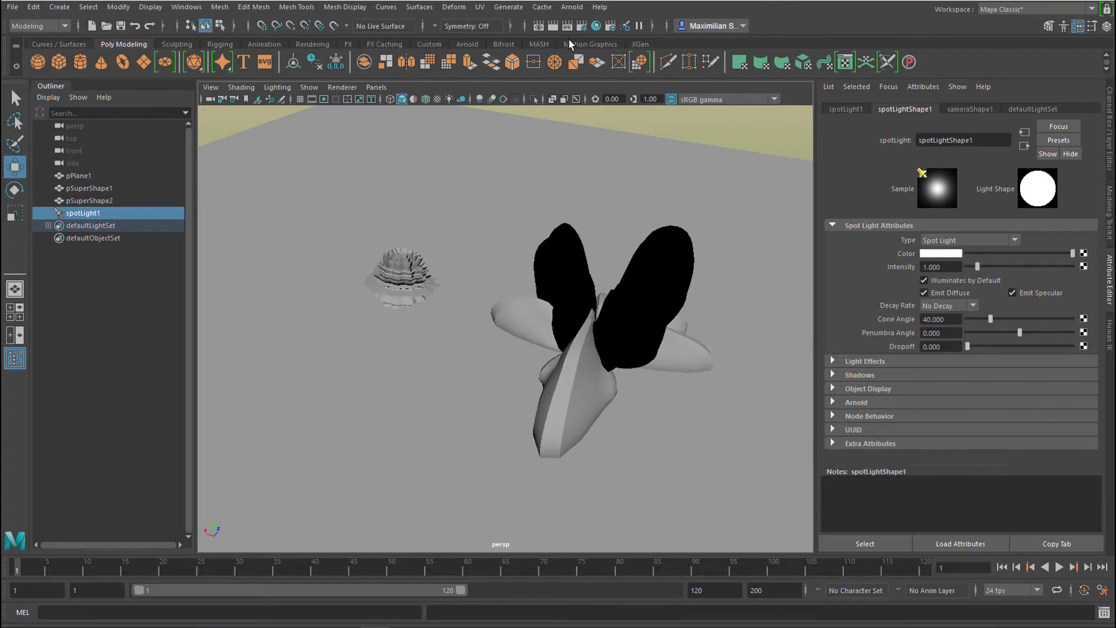
# Start an Arnold render of the lit scene from the Arnold menu.
pyautogui.click(572, 7)
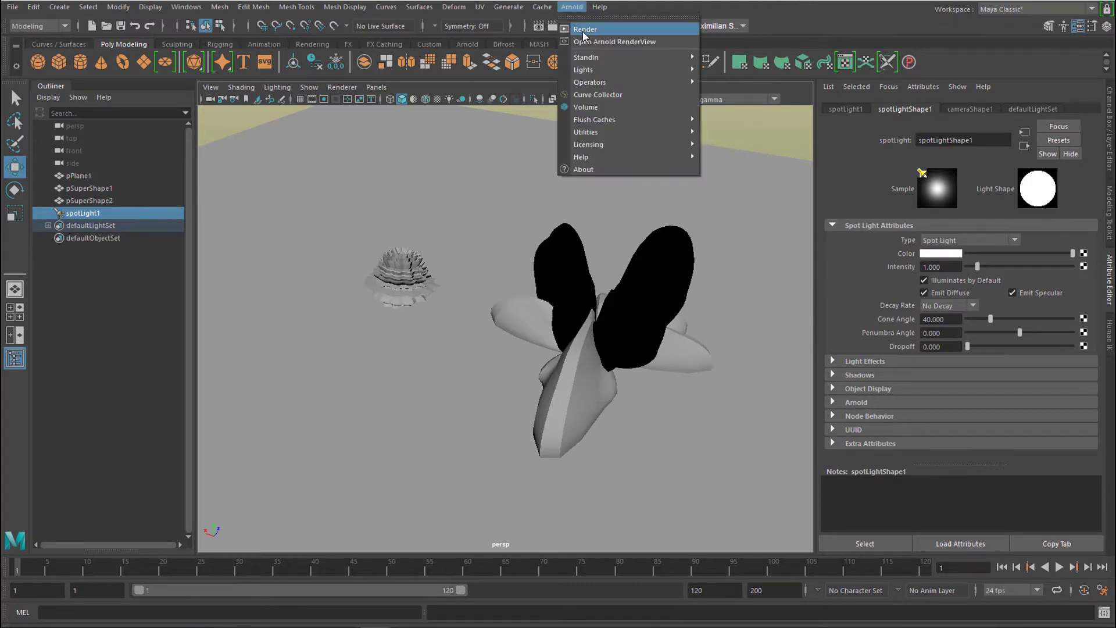
pyautogui.click(614, 42)
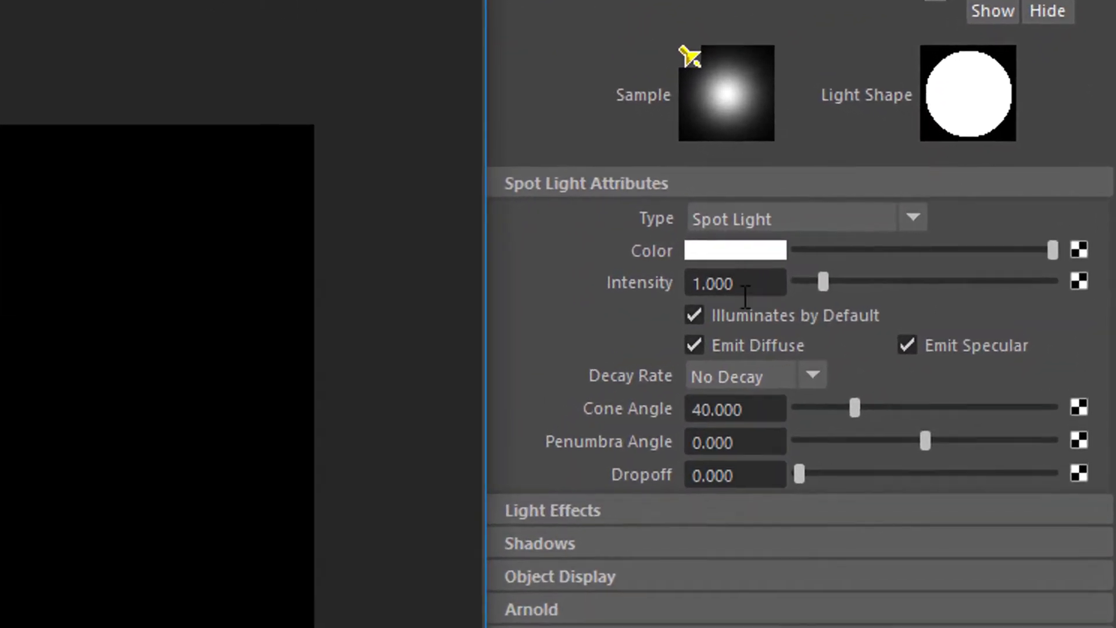
pyautogui.scroll(-3)
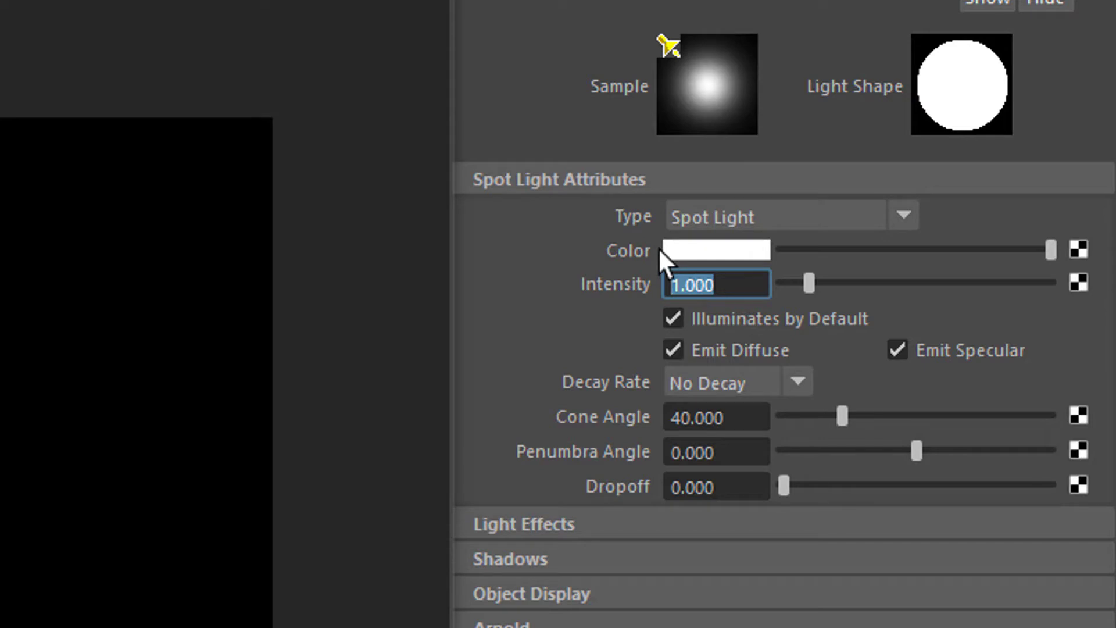
pyautogui.write('200')
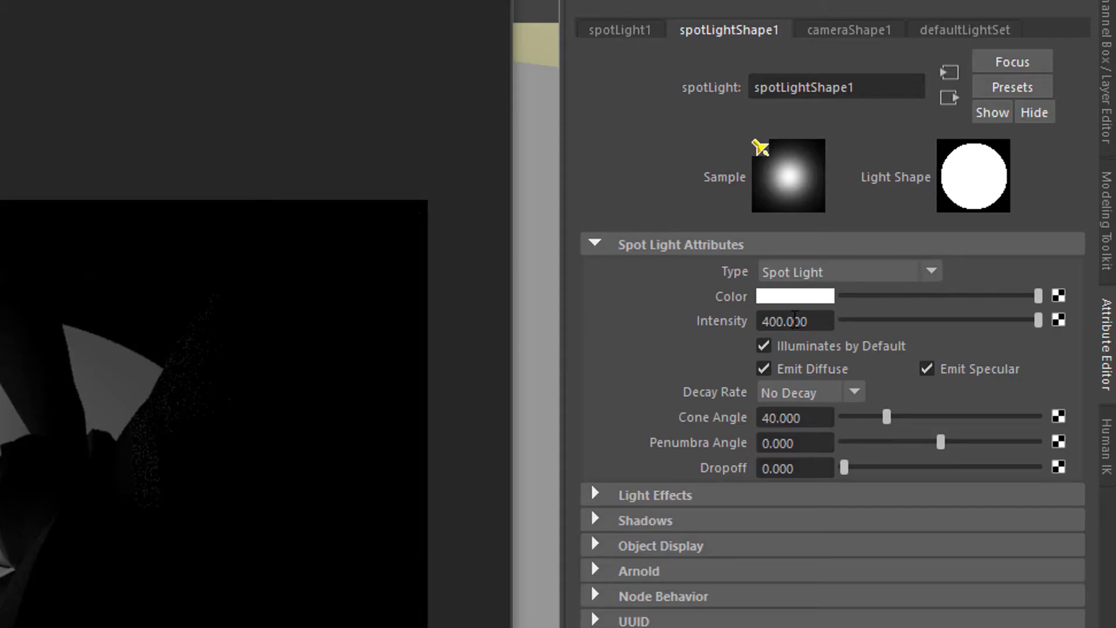
pyautogui.moveTo(660, 262)
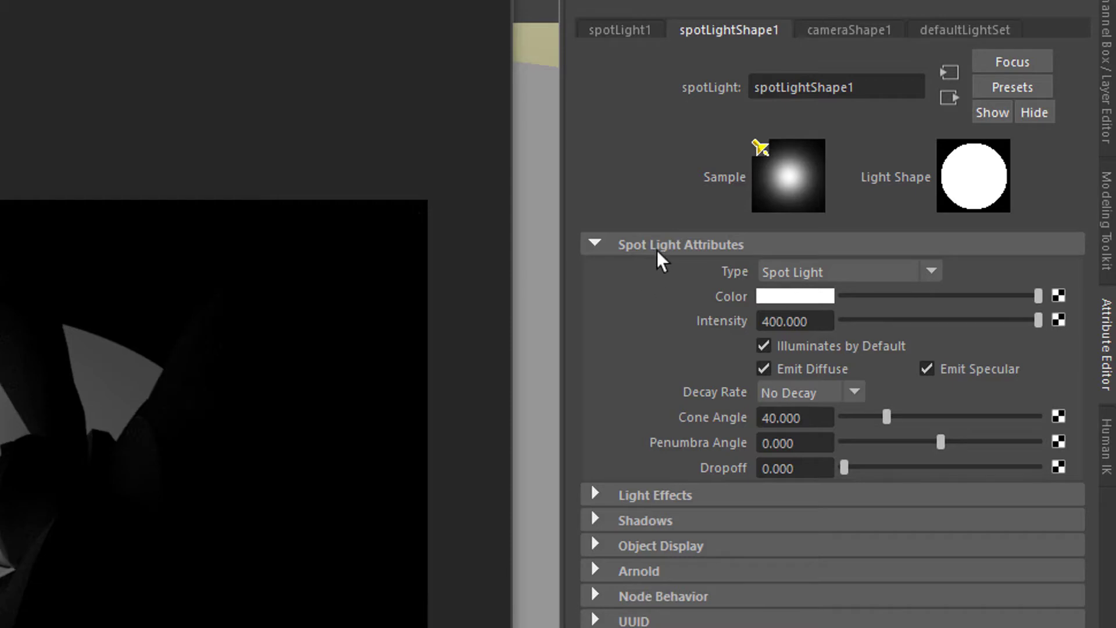
pyautogui.moveTo(663, 364)
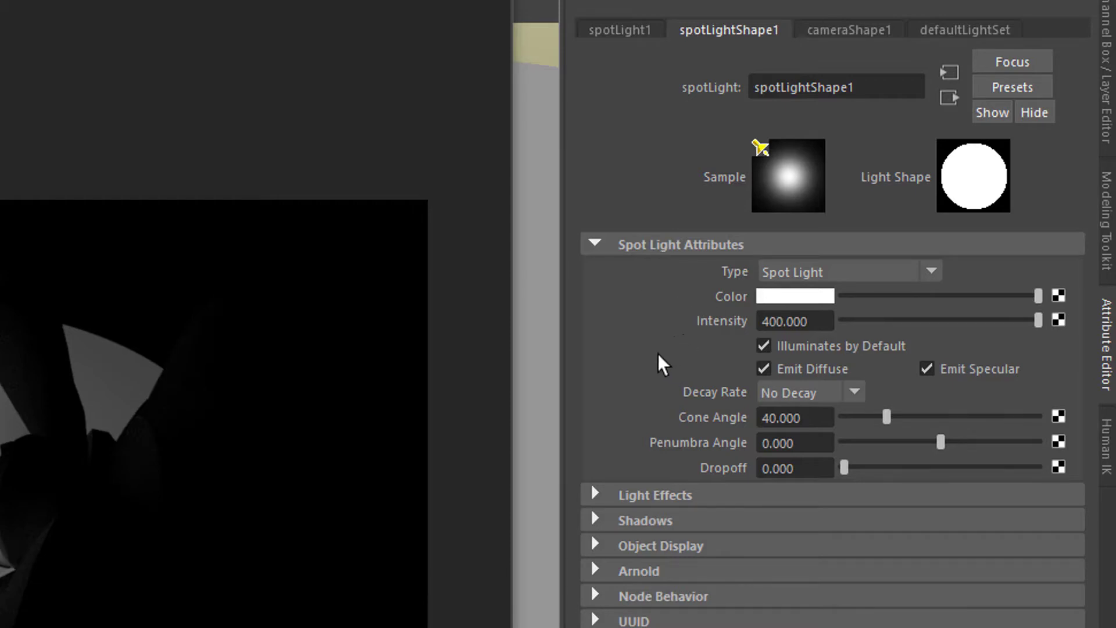
pyautogui.moveTo(872, 270)
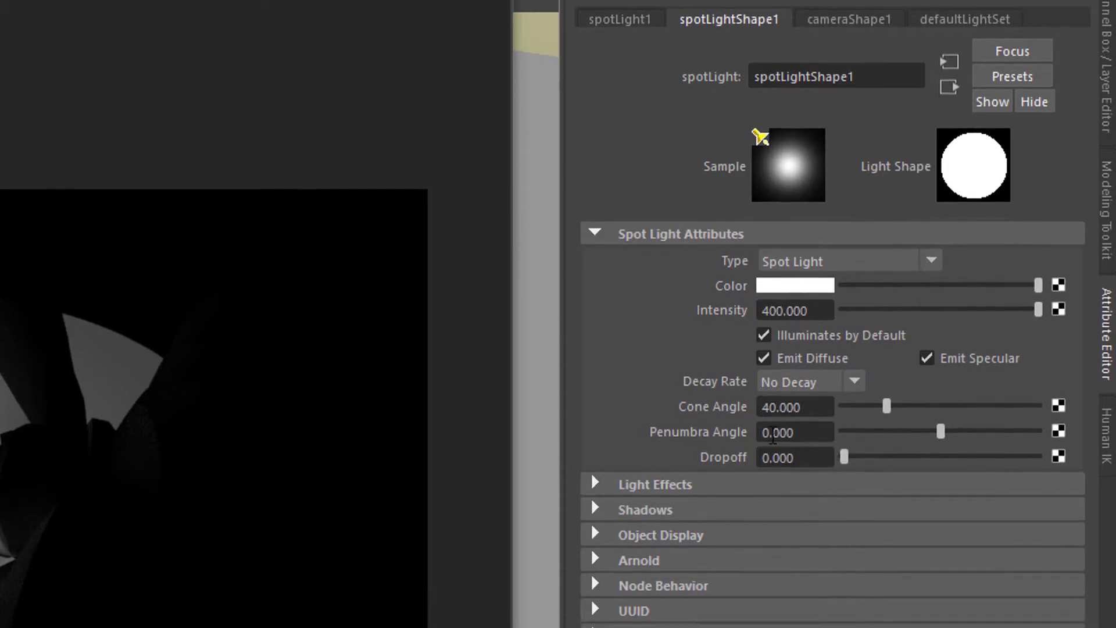
pyautogui.scroll(-3)
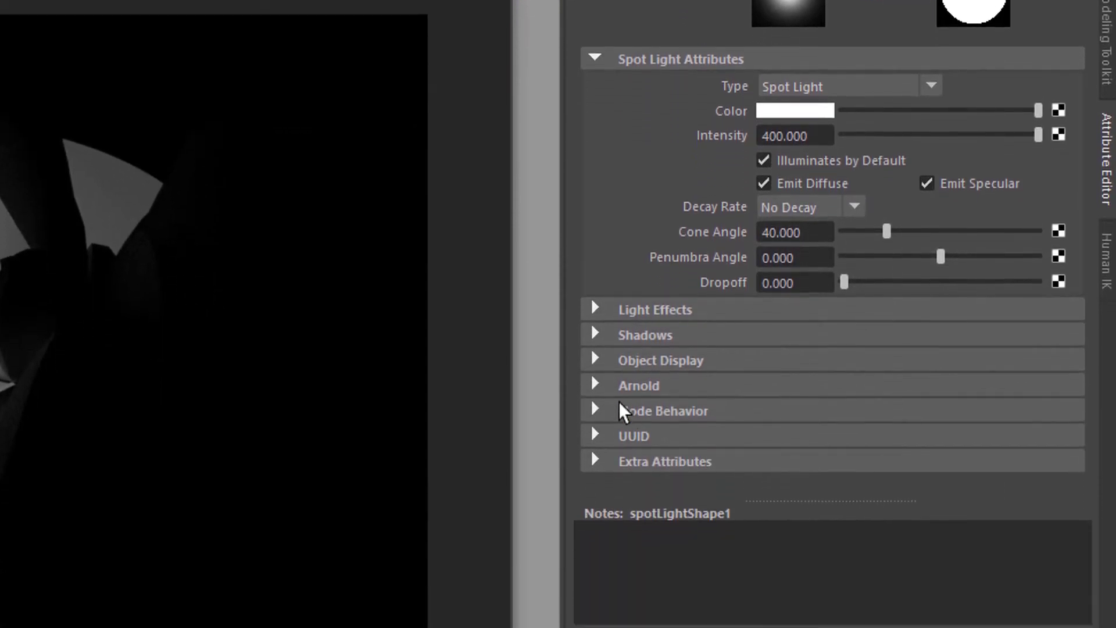
# Expand the spotlight's Arnold settings and review the decay choices, keeping no decay.
pyautogui.click(595, 385)
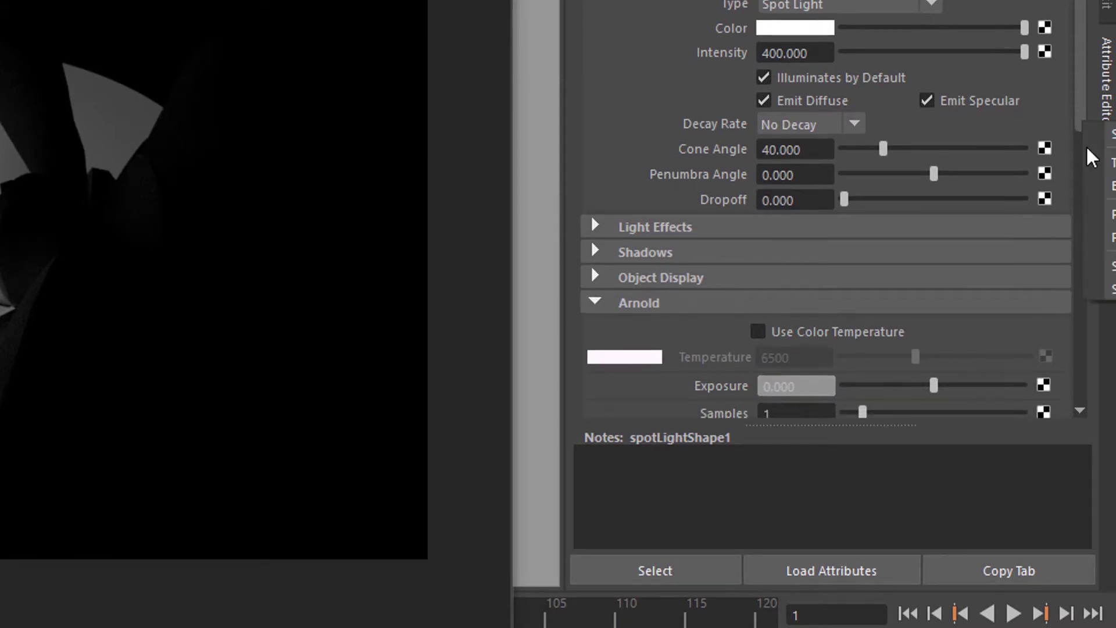
pyautogui.scroll(-3)
pyautogui.write('2.320')
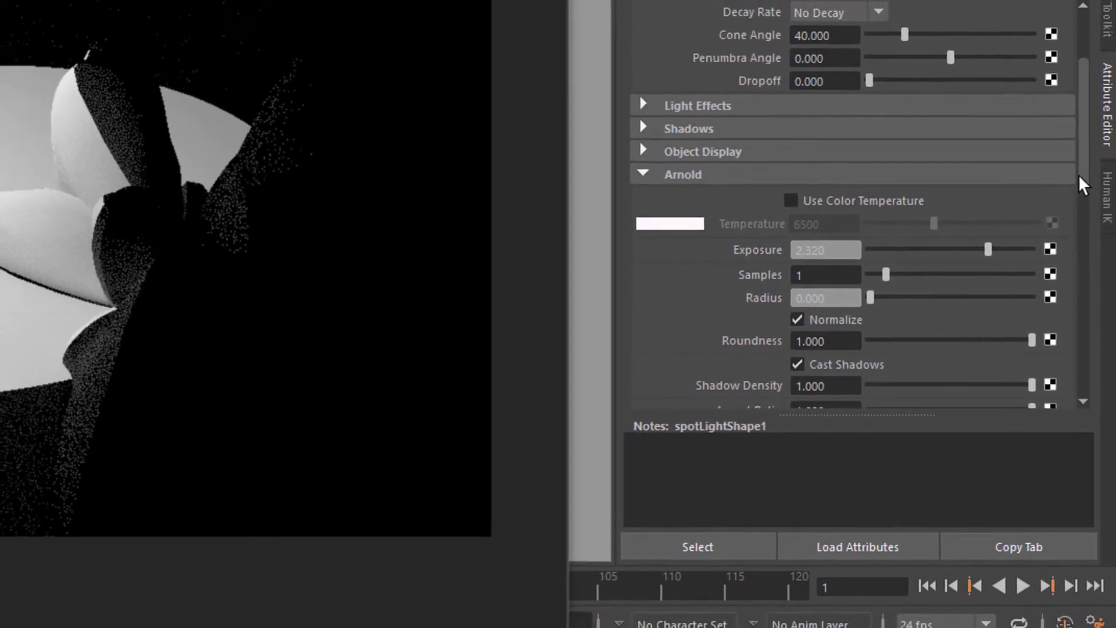
pyautogui.scroll(3)
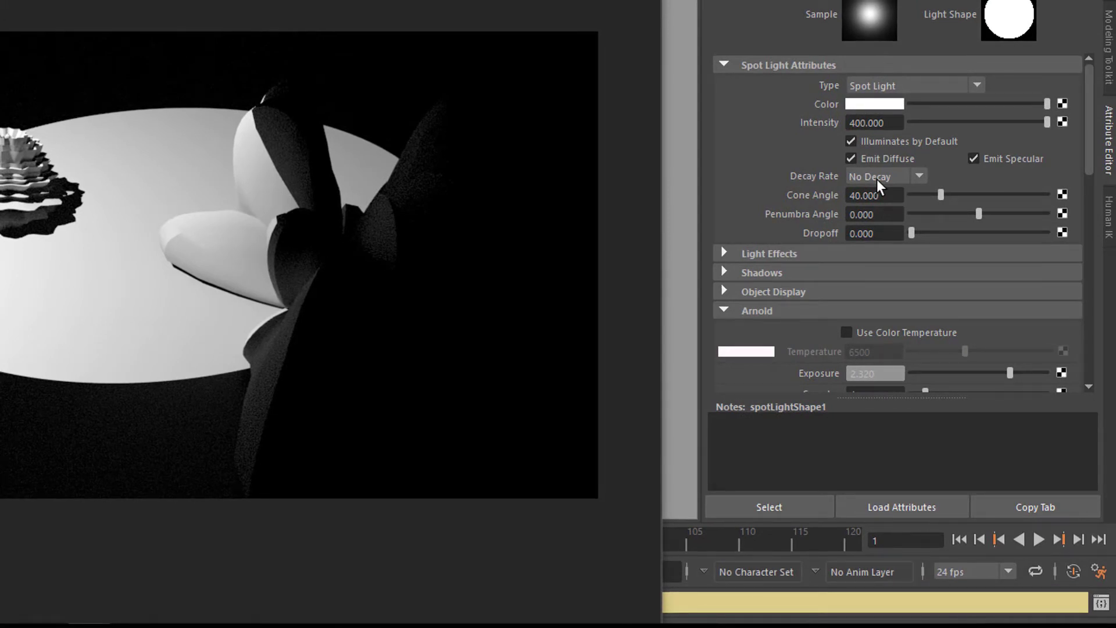
pyautogui.moveTo(922, 180)
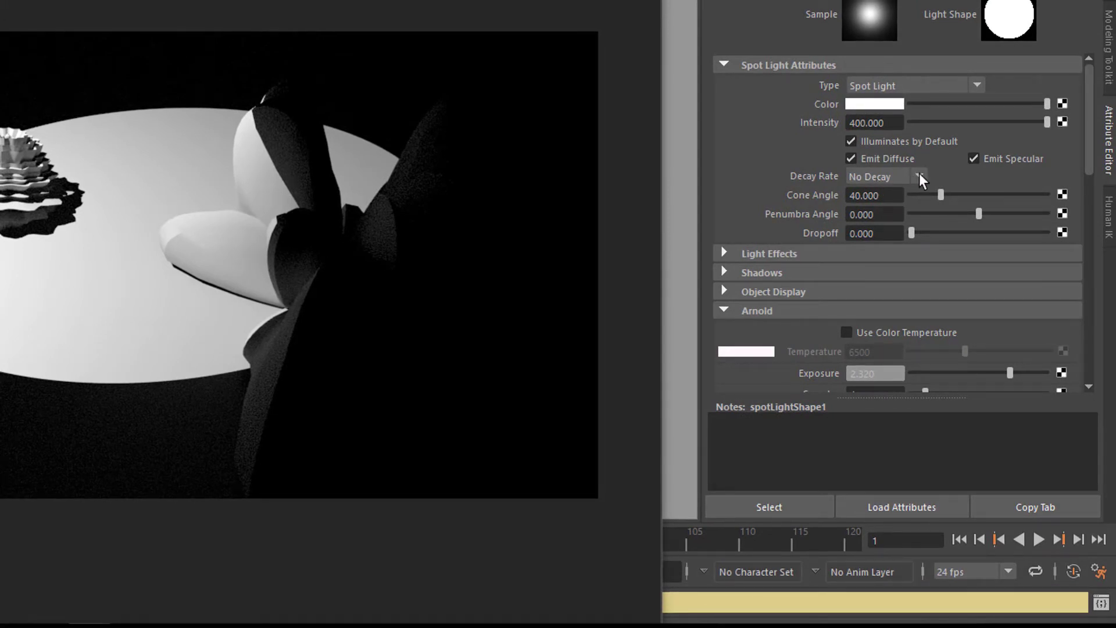
pyautogui.click(919, 177)
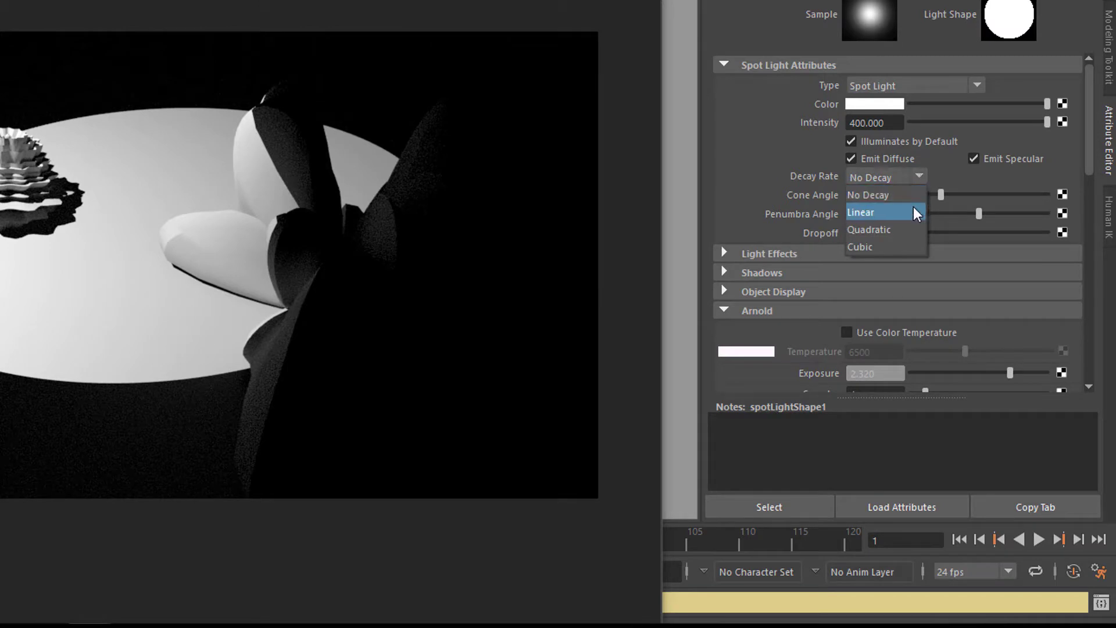
pyautogui.click(867, 176)
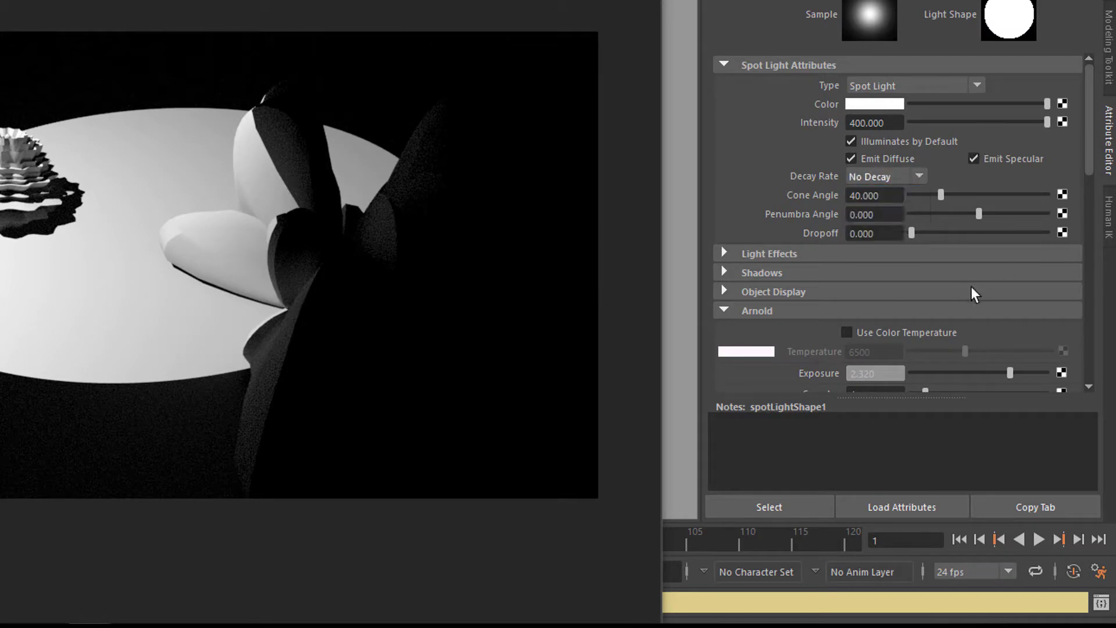
pyautogui.moveTo(1003, 295)
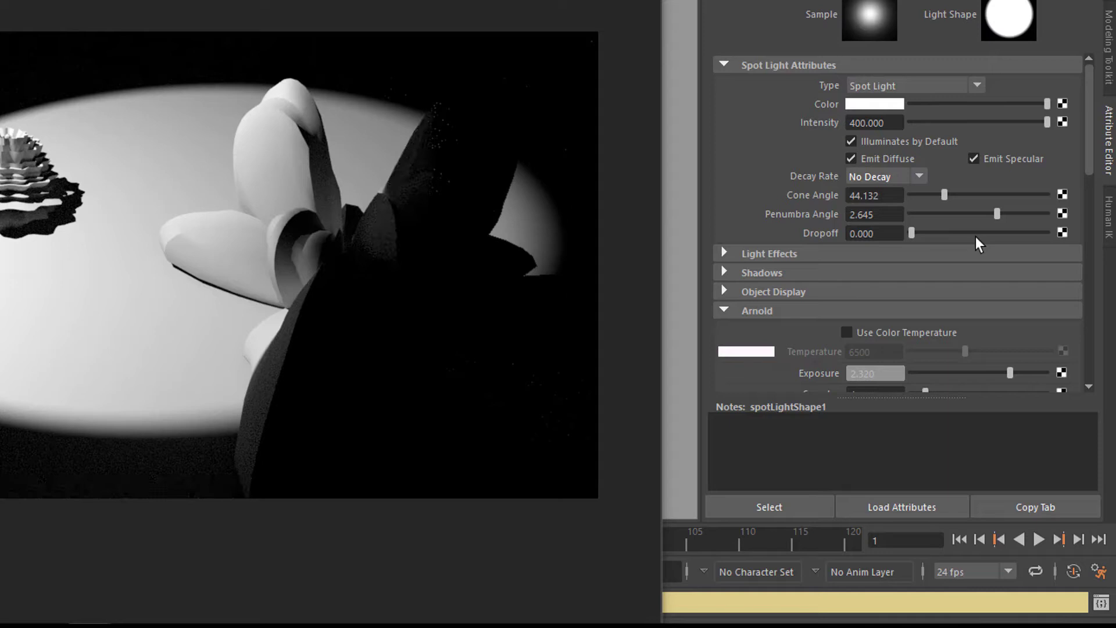
pyautogui.moveTo(904, 259)
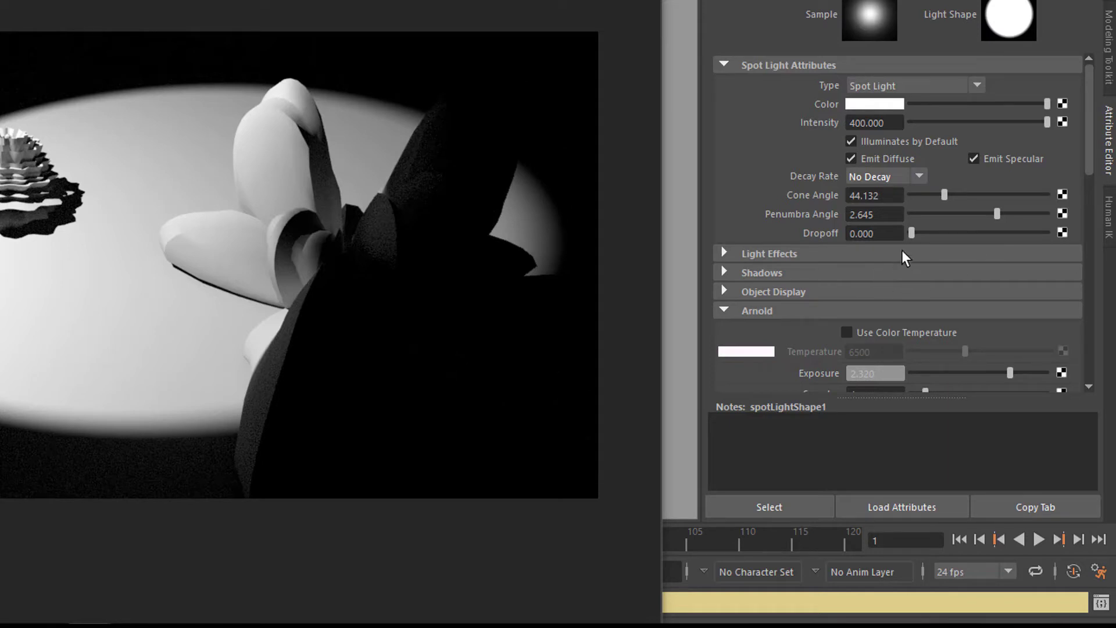
pyautogui.moveTo(913, 243)
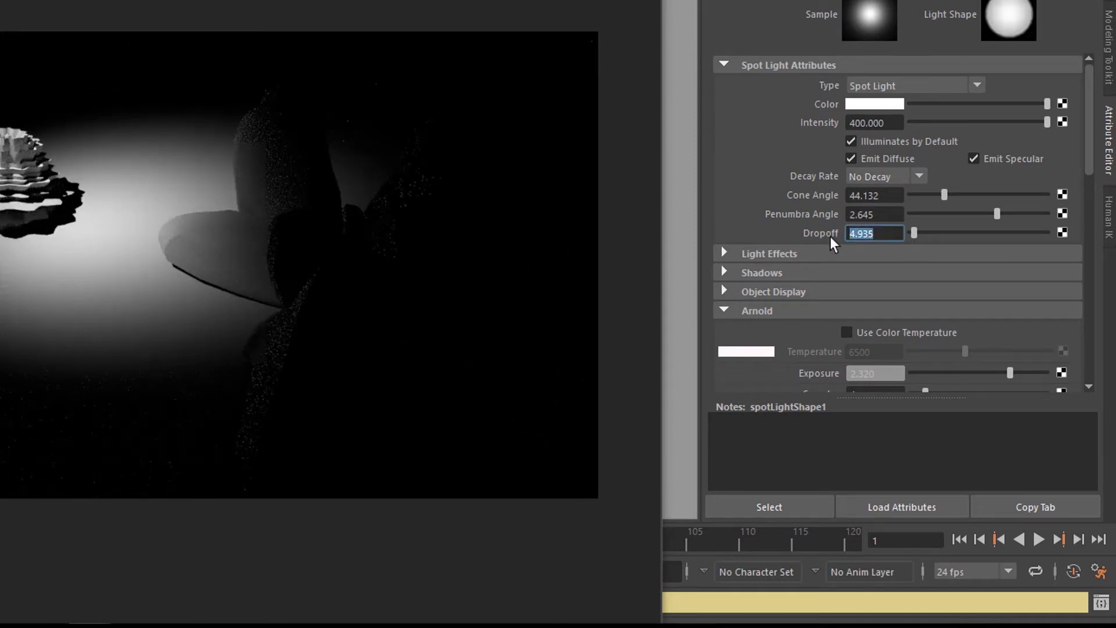
# Set the spotlight's dropoff to 0.100 for a slightly softer cone edge.
pyautogui.write('0.')
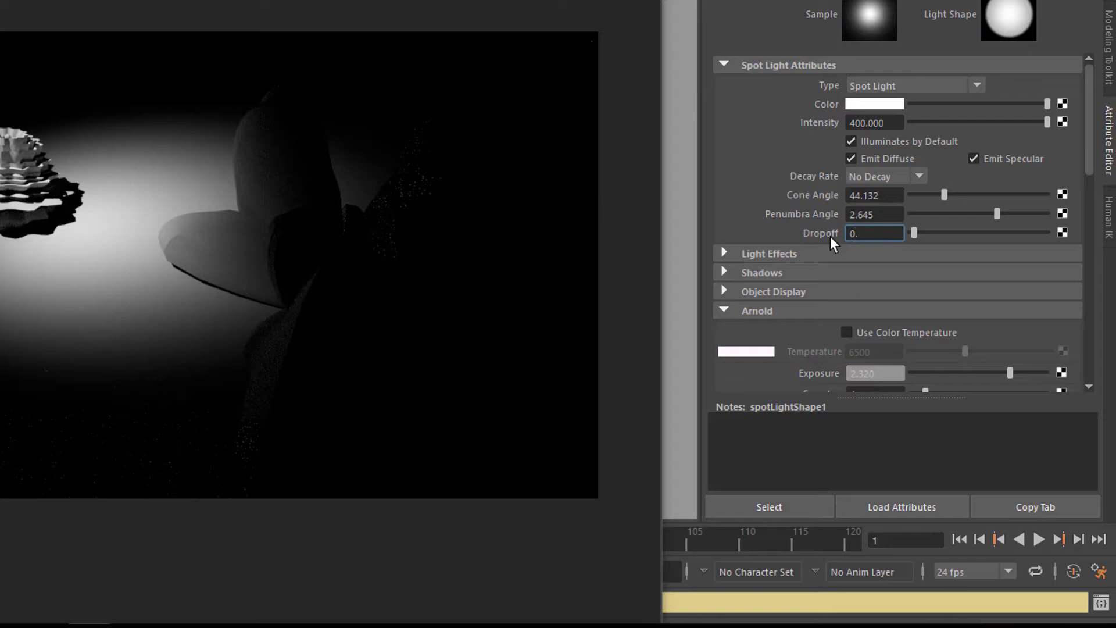
pyautogui.write('0.100')
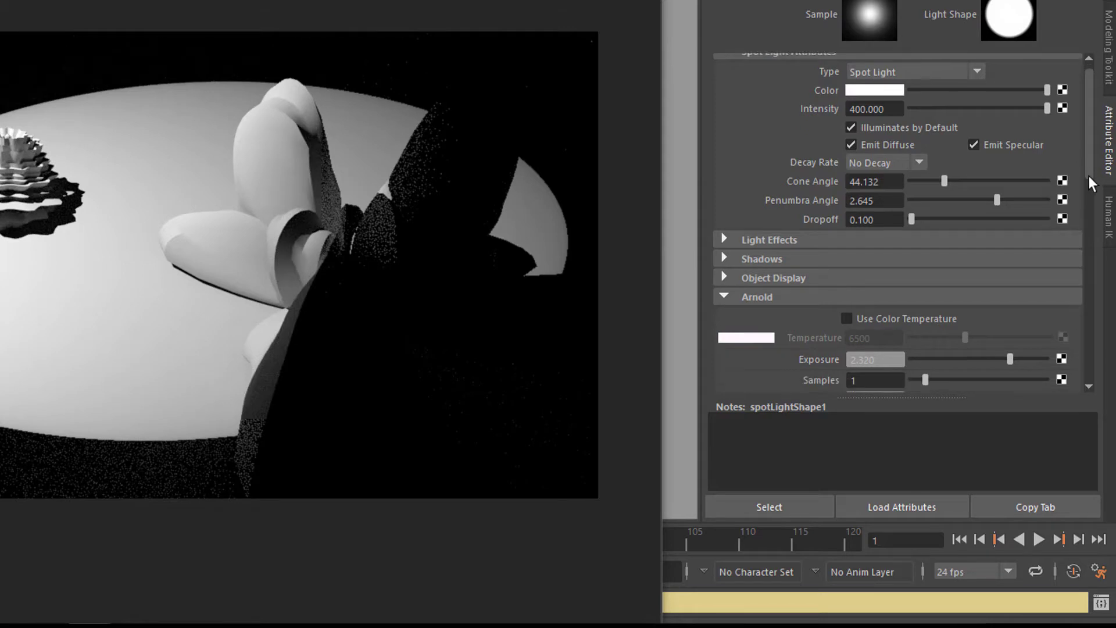
# Scroll to the spotlight's Arnold radius and shadow settings.
pyautogui.scroll(-3)
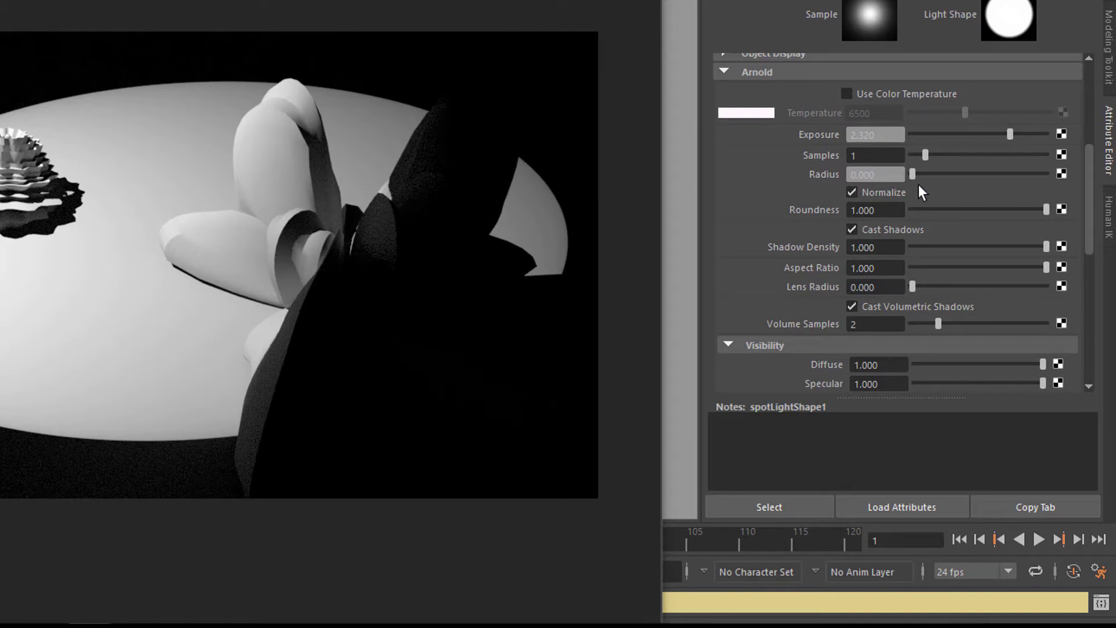
pyautogui.moveTo(277, 294)
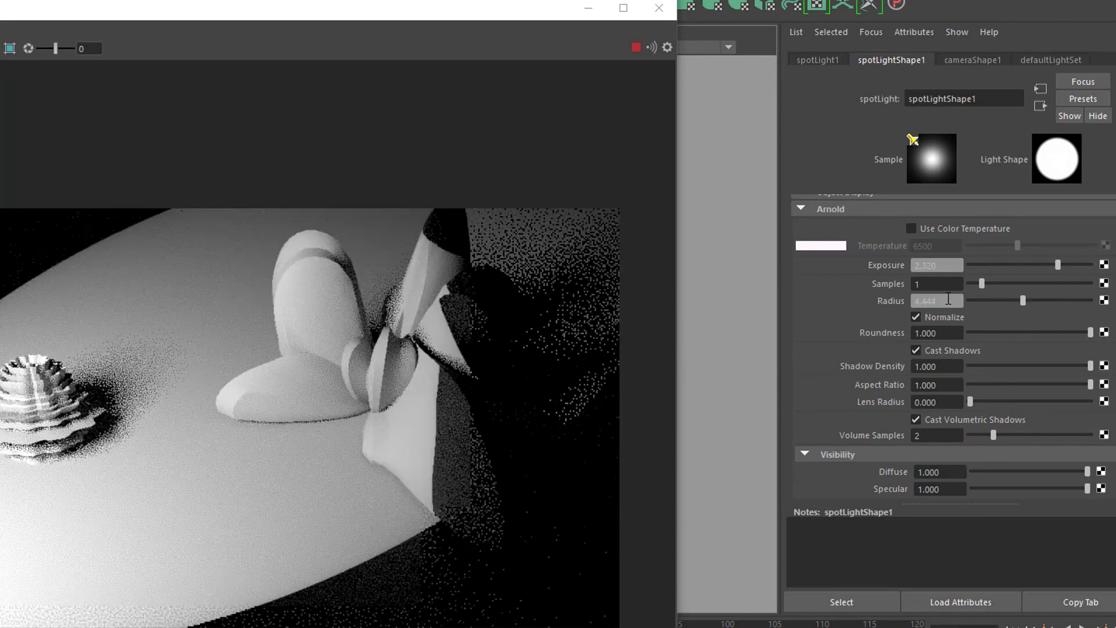
# Edit the spotlight radius to 4.444 with lens radius 0.013, reaching the Light Filters section.
pyautogui.tripleClick(936, 300)
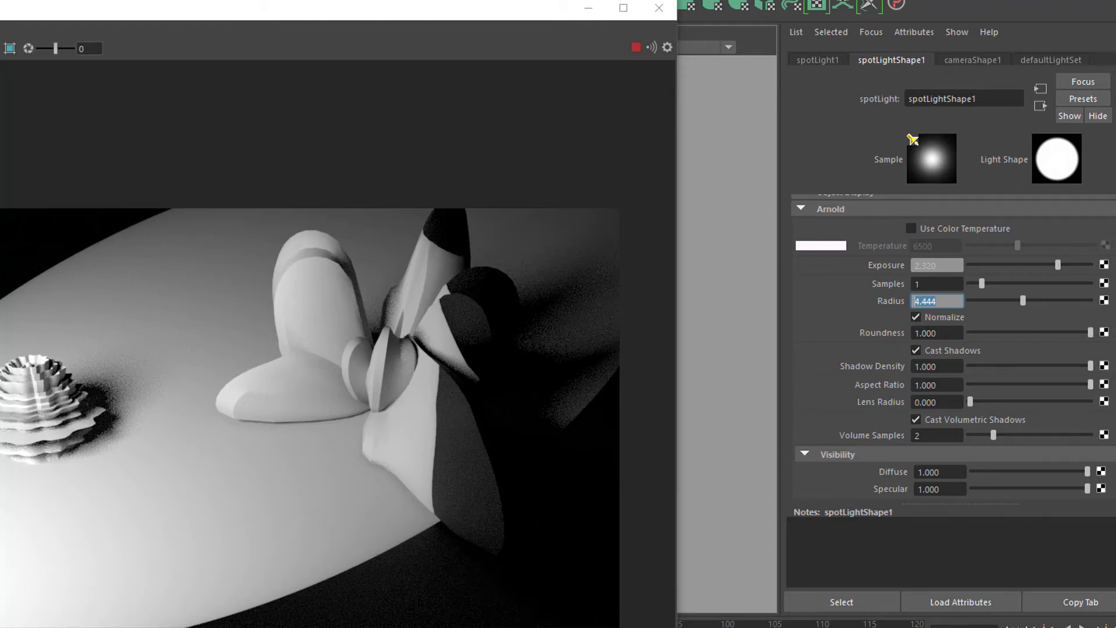
pyautogui.scroll(-3)
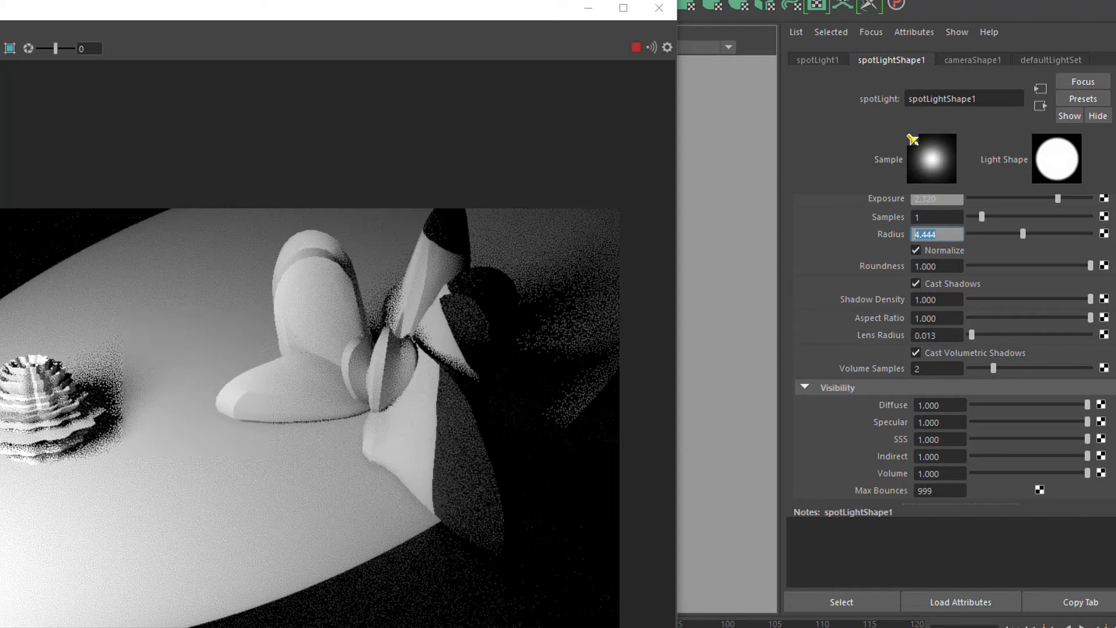
pyautogui.scroll(-3)
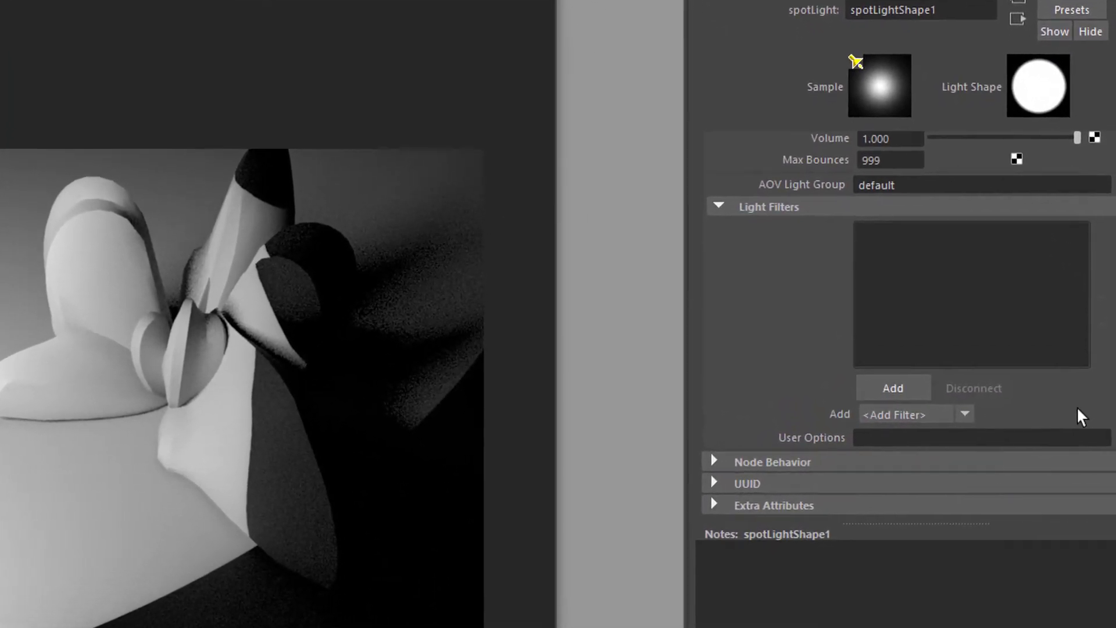
# Attach an aiGobo light filter to the spotlight from the Add Filter list.
pyautogui.scroll(3)
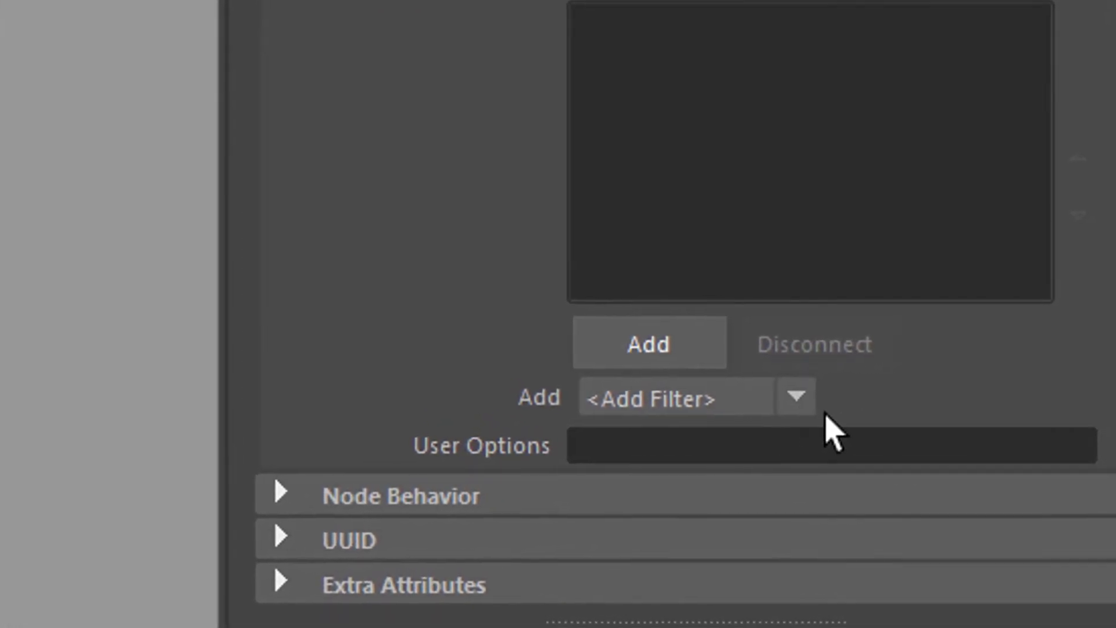
pyautogui.click(795, 396)
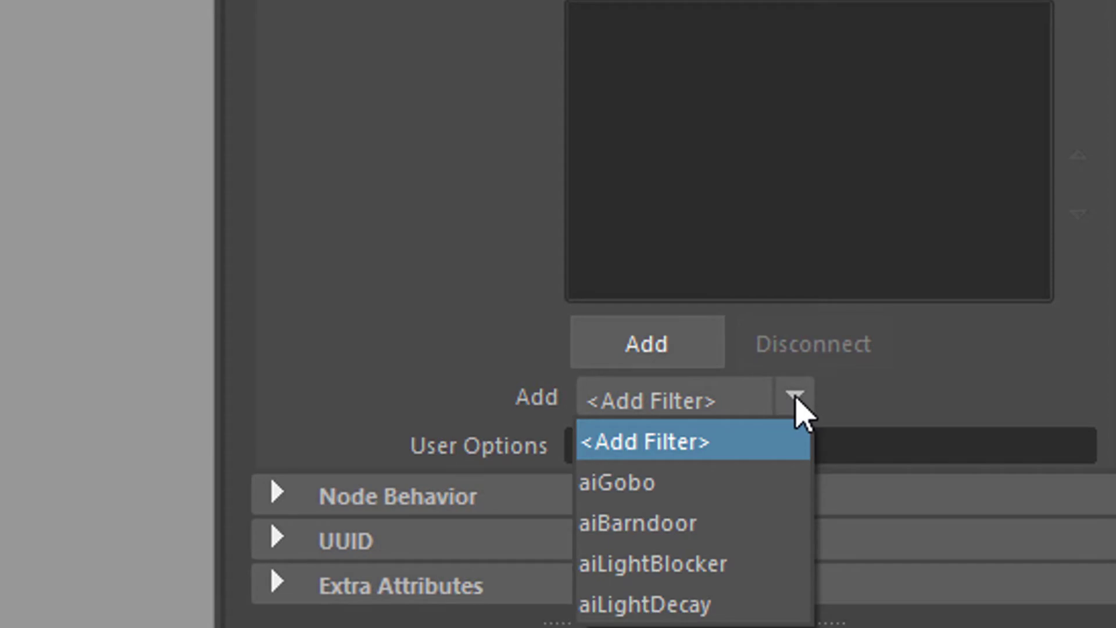
pyautogui.moveTo(772, 452)
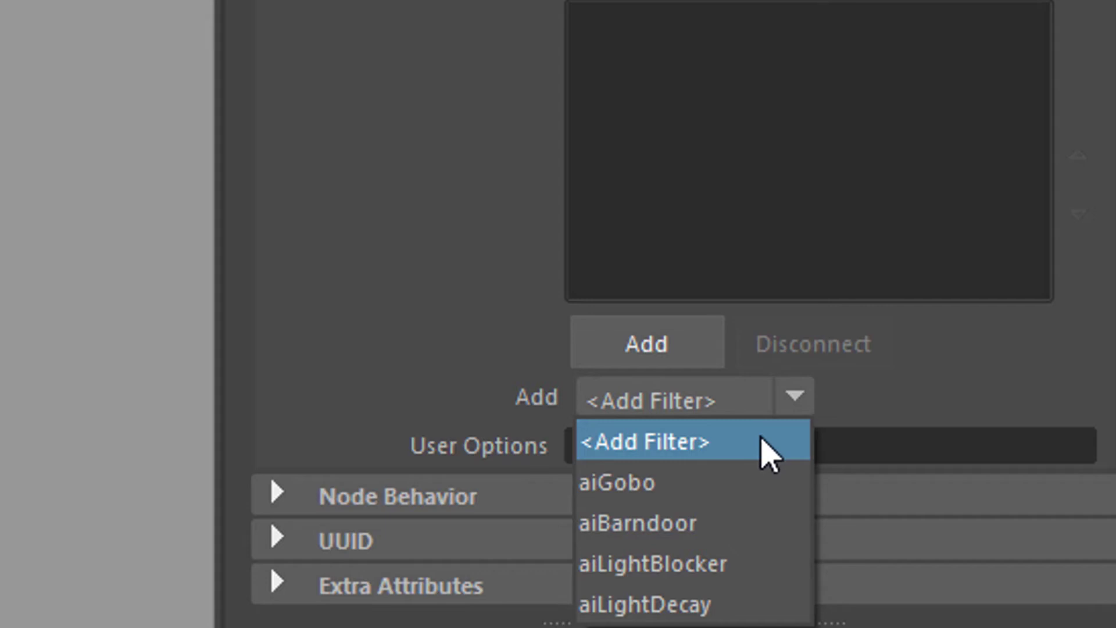
pyautogui.moveTo(748, 473)
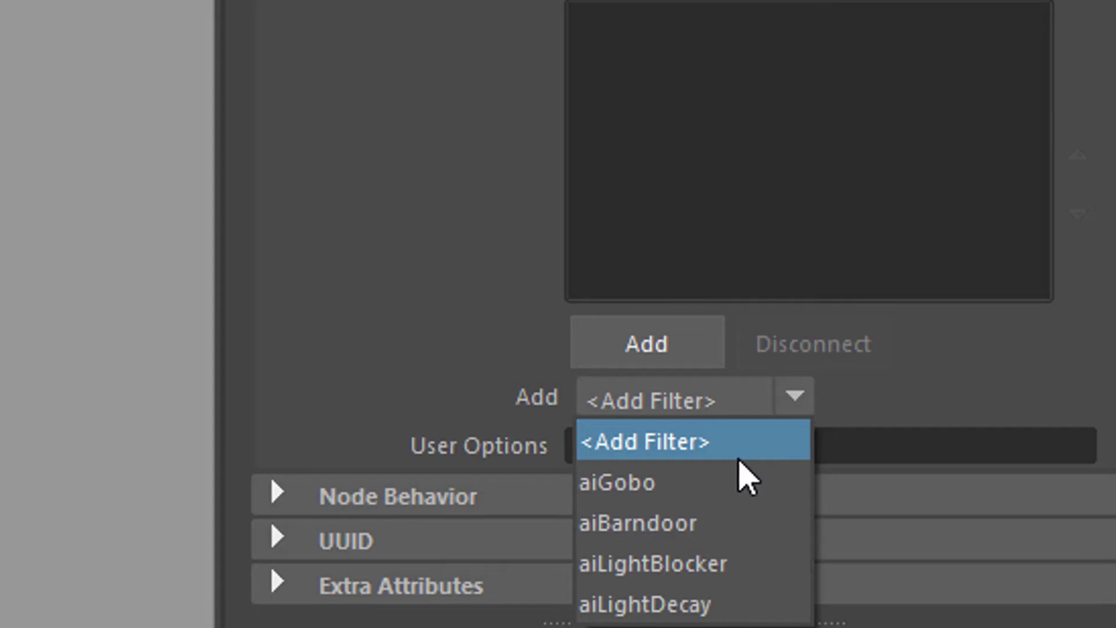
pyautogui.click(617, 481)
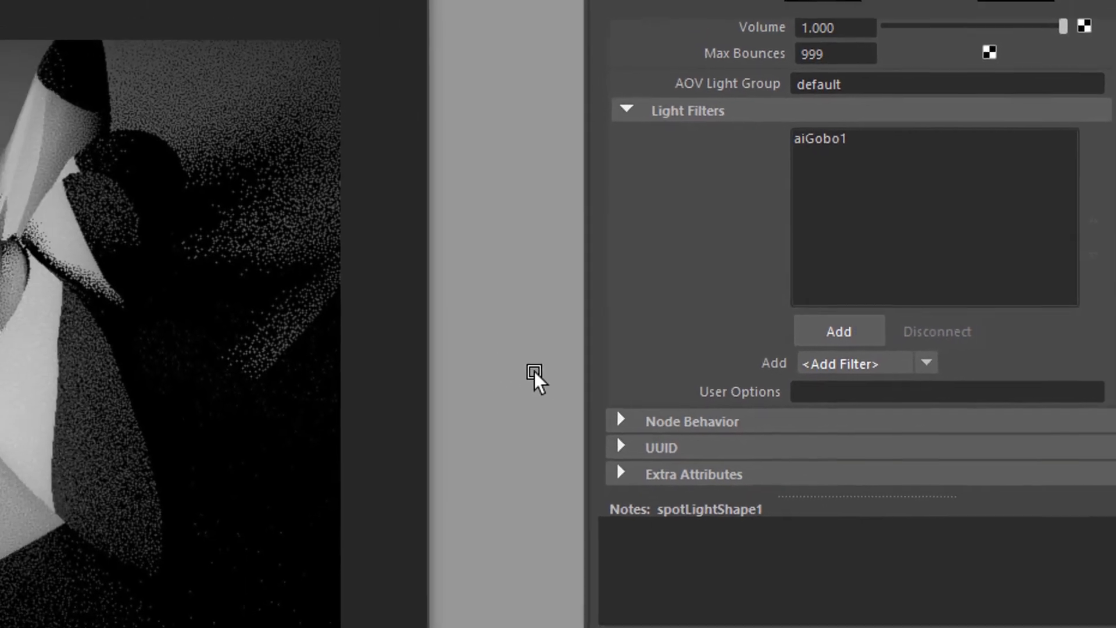
pyautogui.scroll(3)
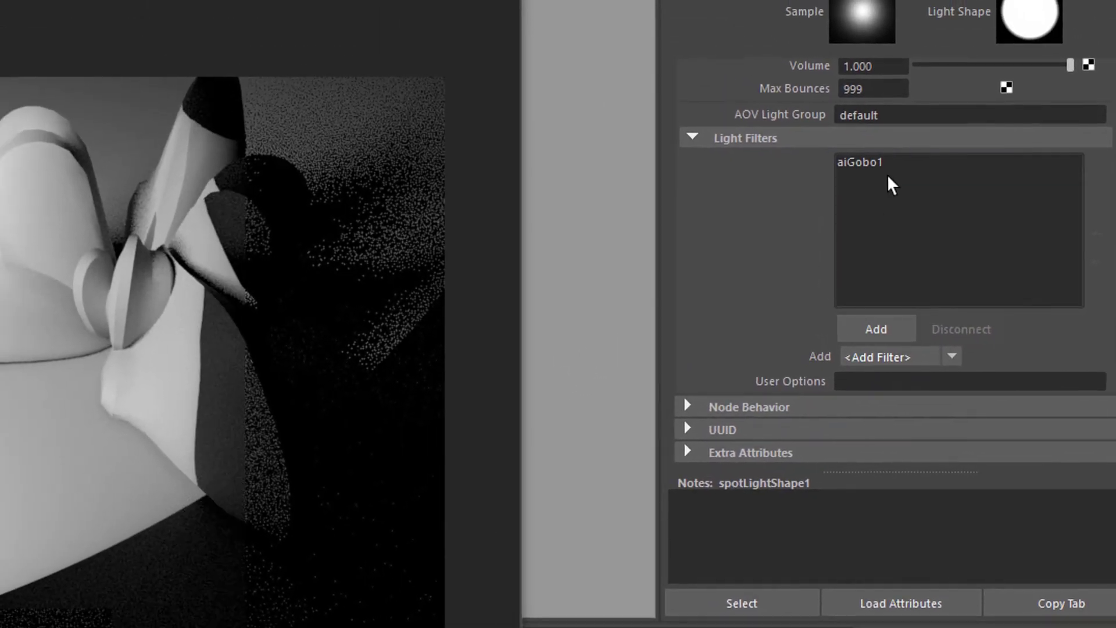
# Open aiGobo1 and connect a grid texture as its slide map.
pyautogui.click(859, 161)
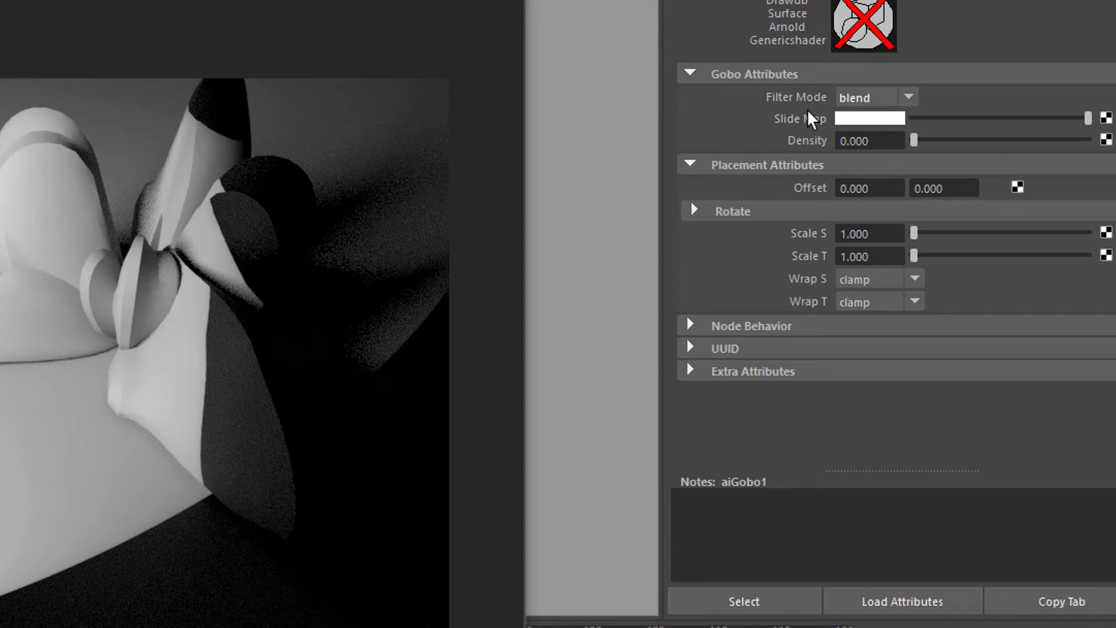
pyautogui.moveTo(965, 315)
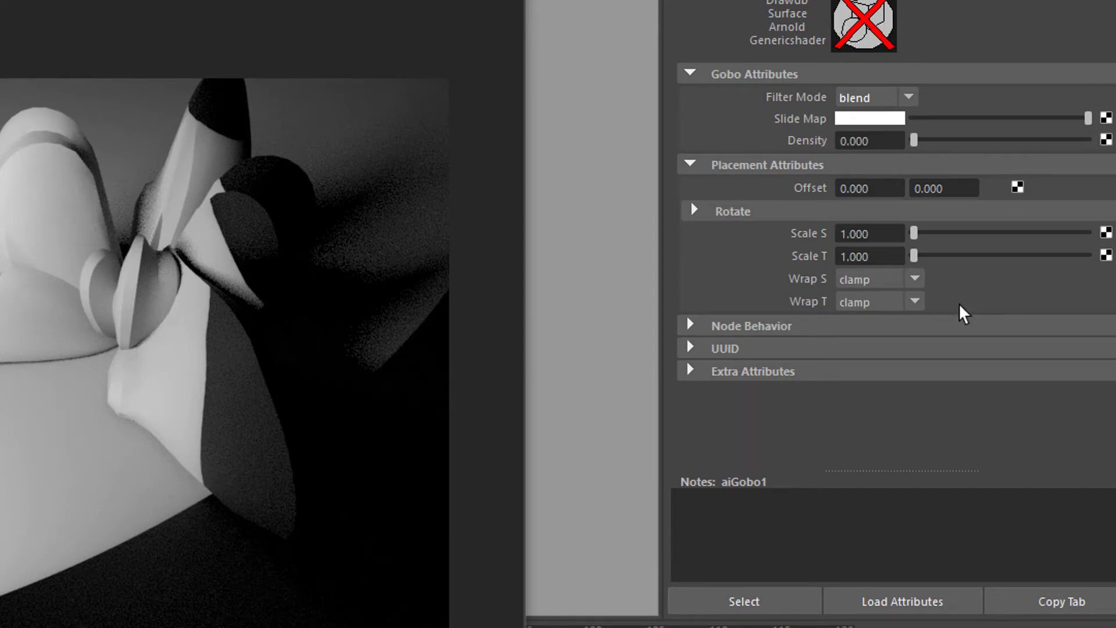
pyautogui.moveTo(1079, 165)
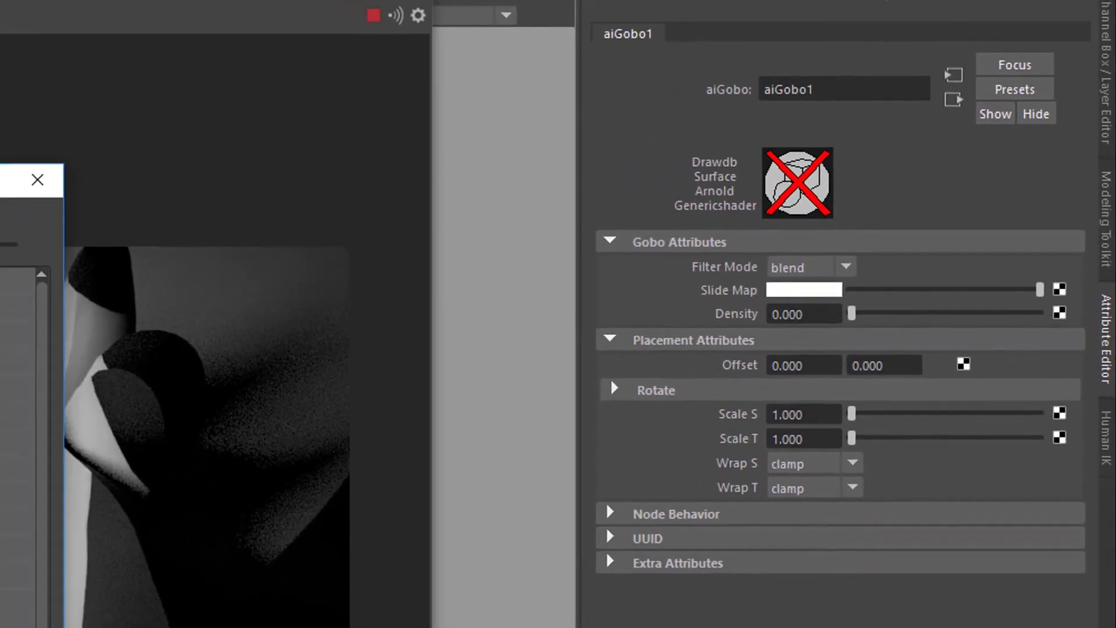
pyautogui.click(1058, 290)
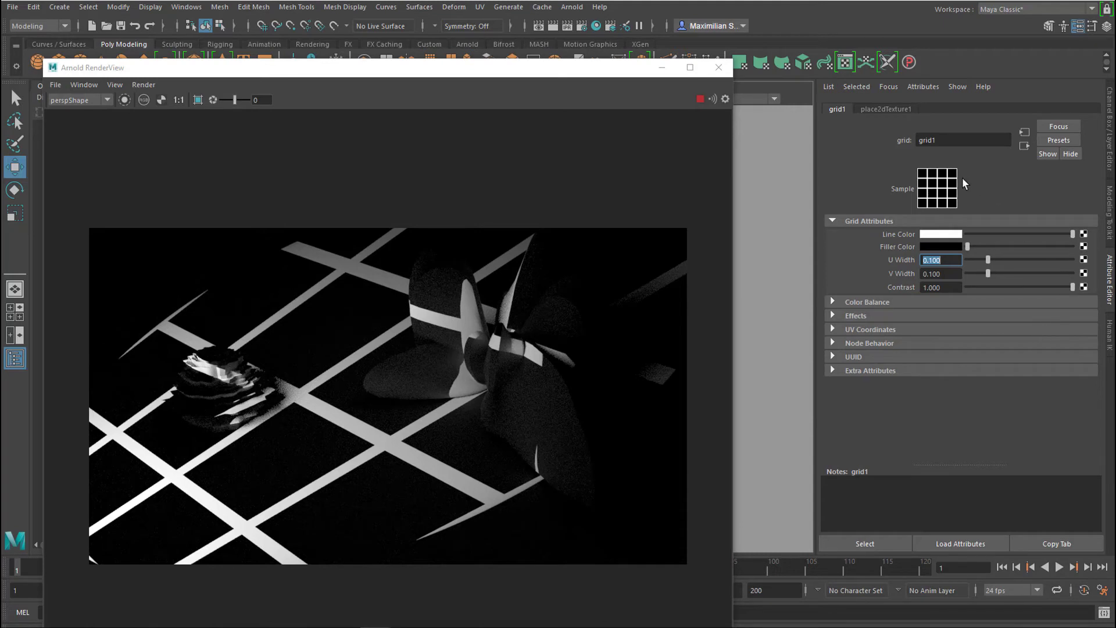
pyautogui.moveTo(978, 282)
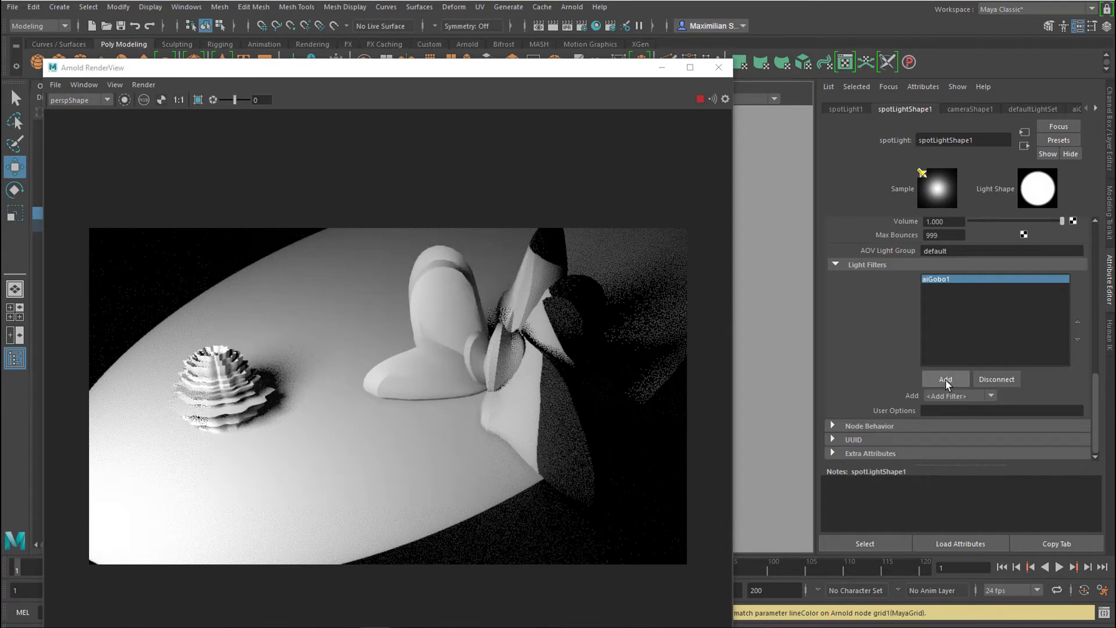
# Add a Light Blocker filter as aiLightBlocker1 and return to the viewport.
pyautogui.click(945, 379)
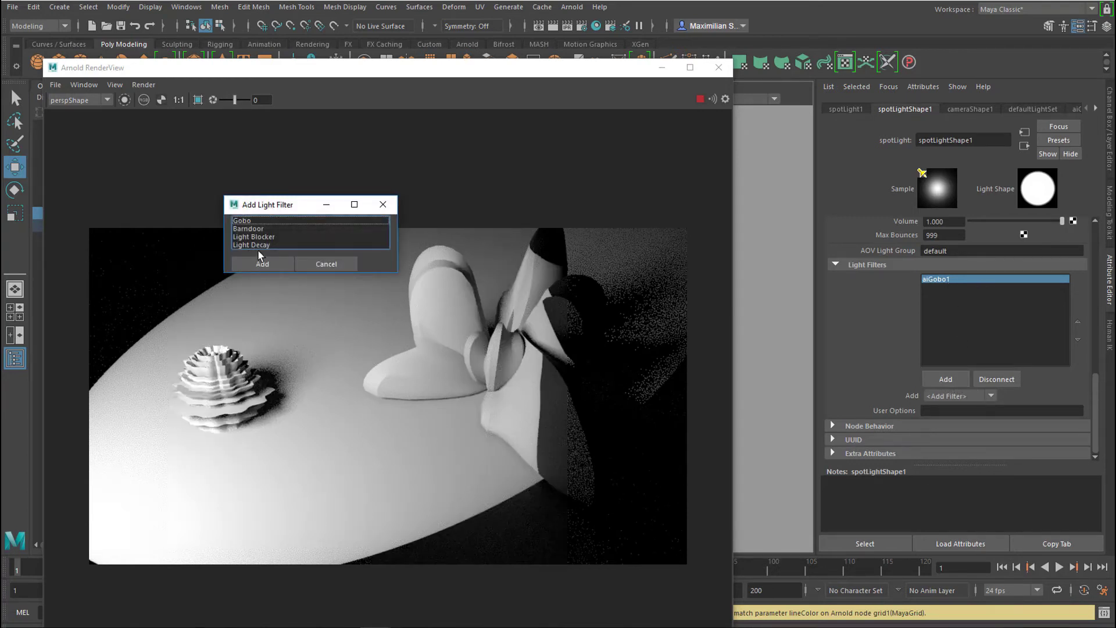
pyautogui.click(255, 236)
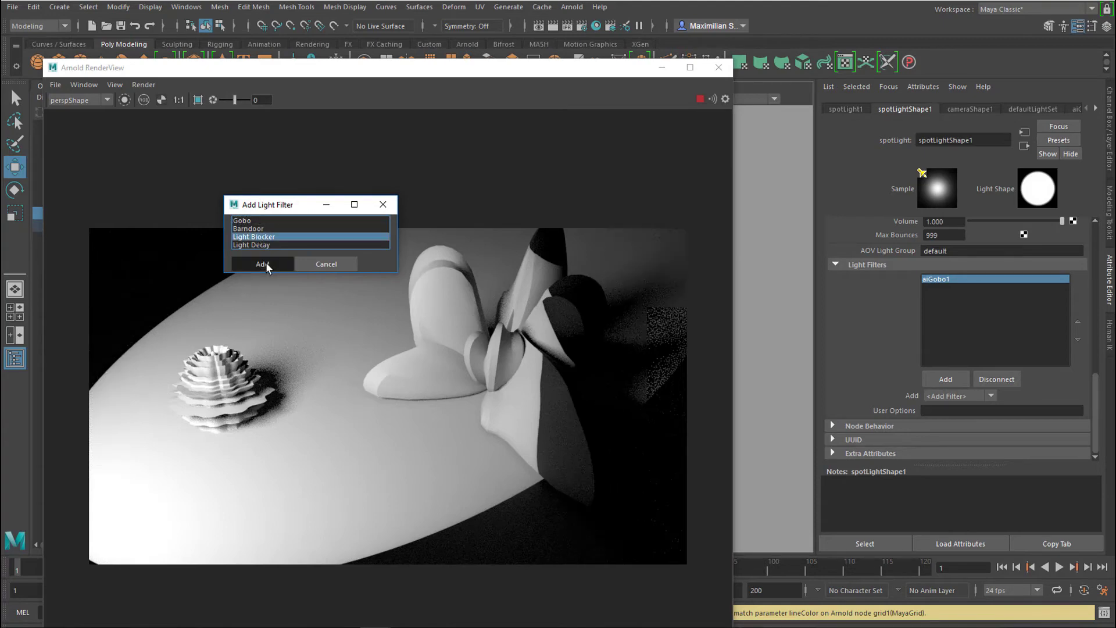
pyautogui.click(262, 264)
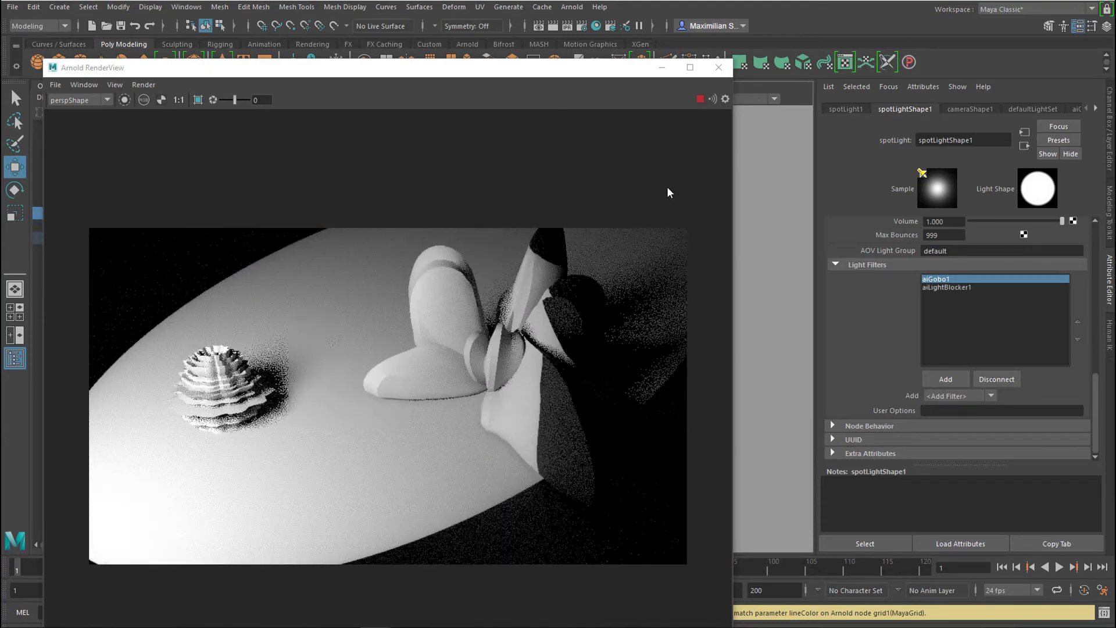
pyautogui.click(717, 68)
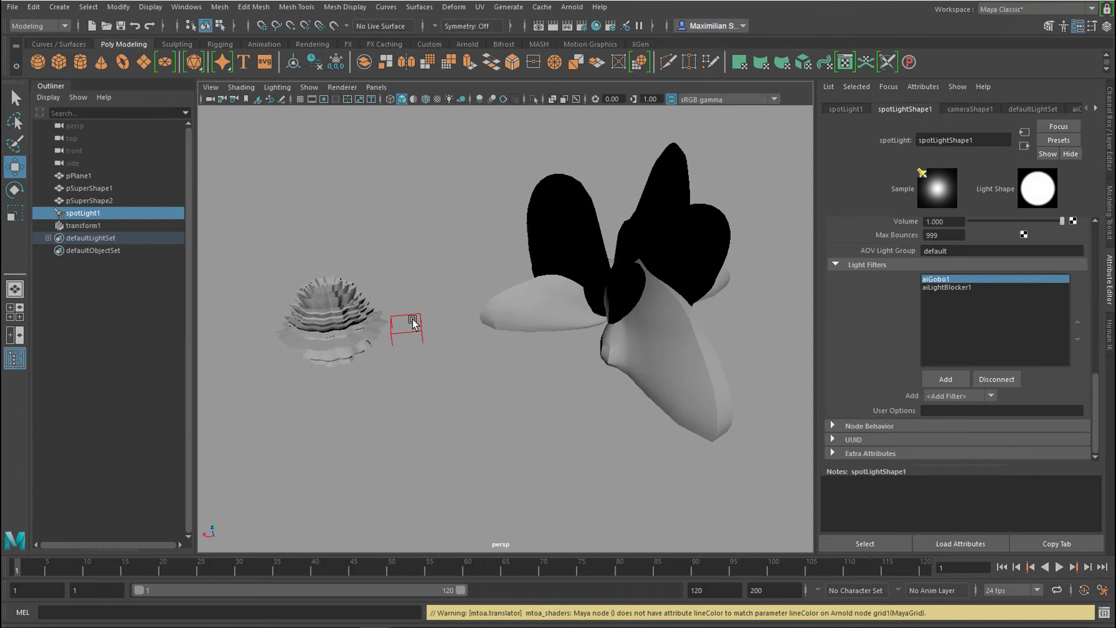
pyautogui.moveTo(412, 322)
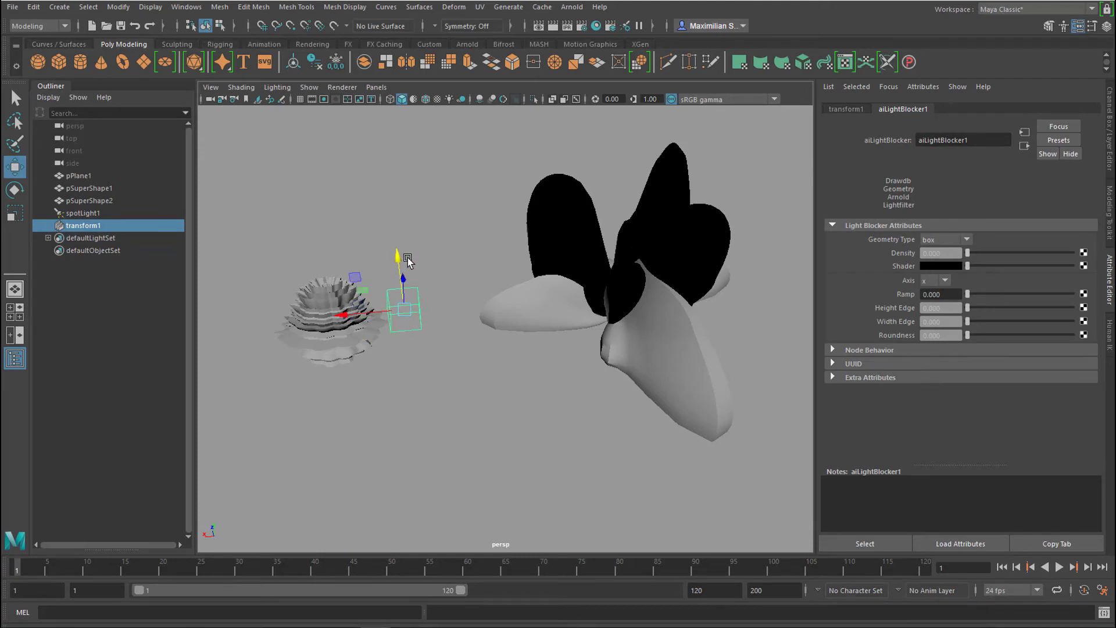
pyautogui.moveTo(798, 319)
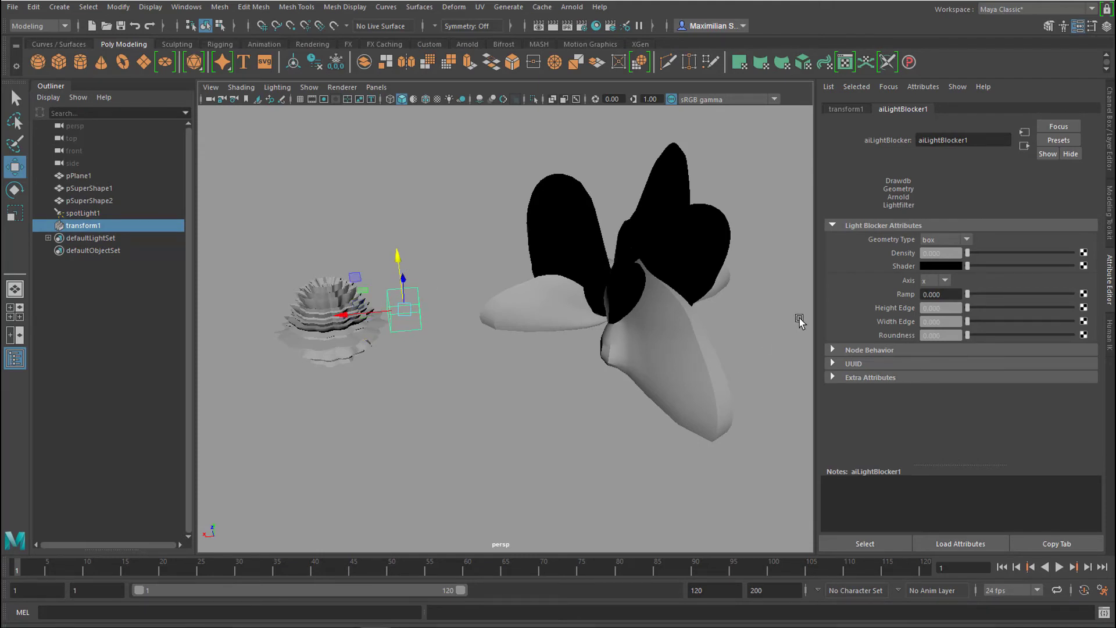
pyautogui.moveTo(572, 7)
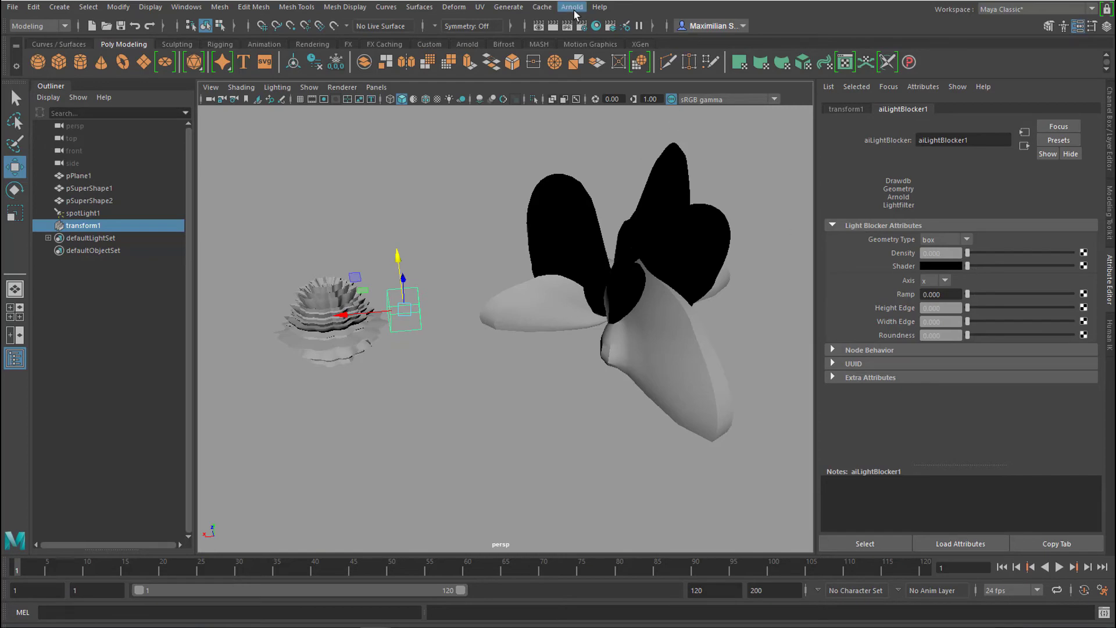
# Render in Arnold RenderView to show the light blocker's dark rectangular patch.
pyautogui.click(595, 24)
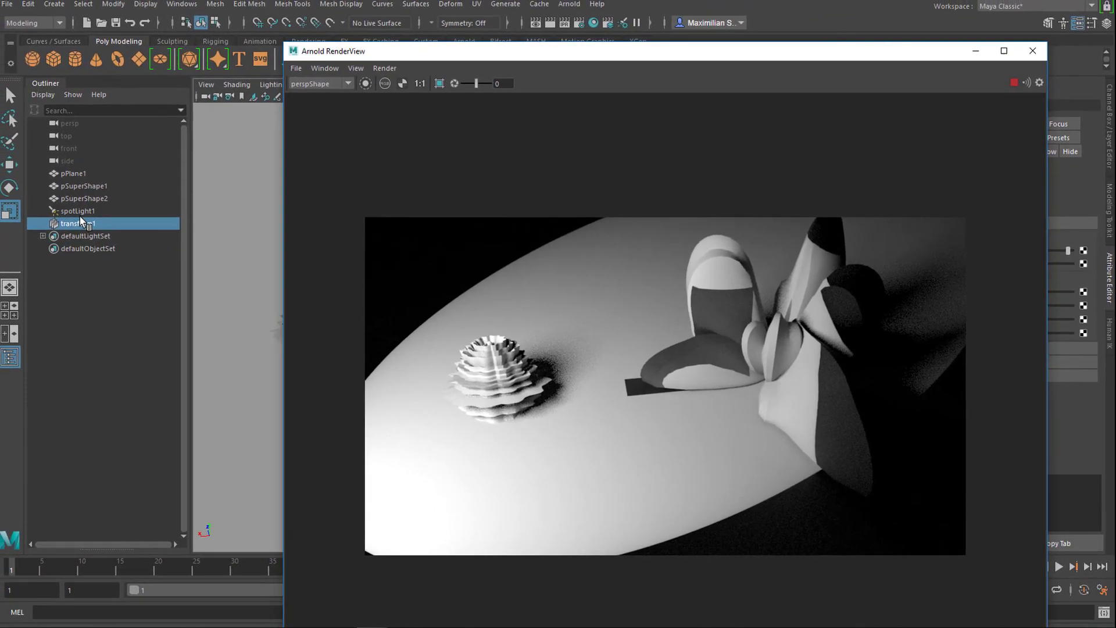
# Select spotLight1 and reopen the aiGobo1 light filter's settings to choose a new slide map.
pyautogui.click(82, 212)
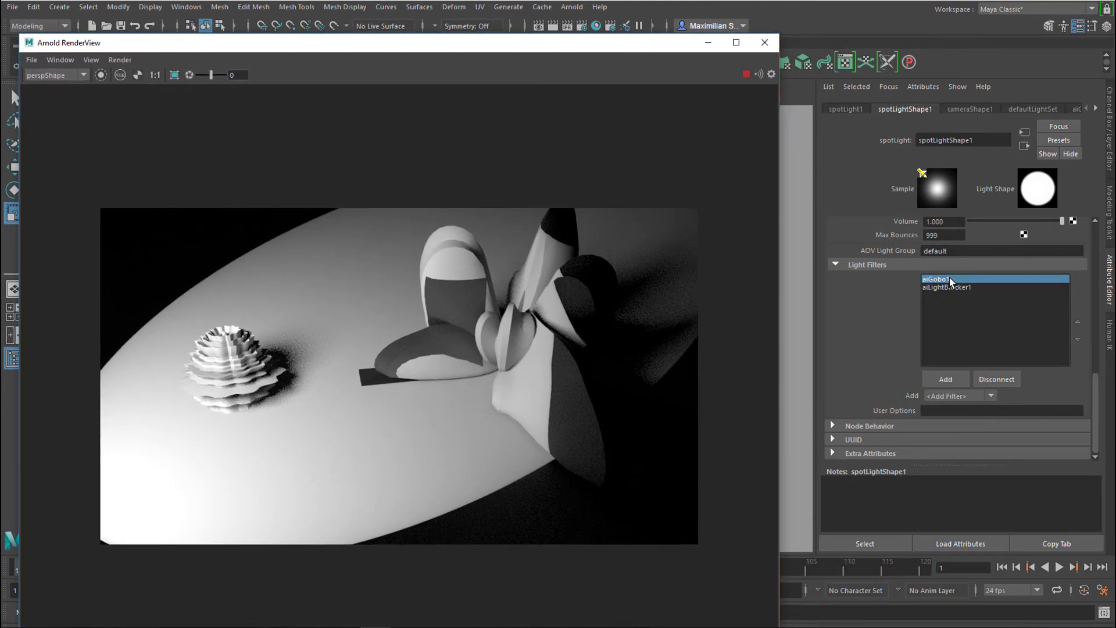
pyautogui.doubleClick(940, 278)
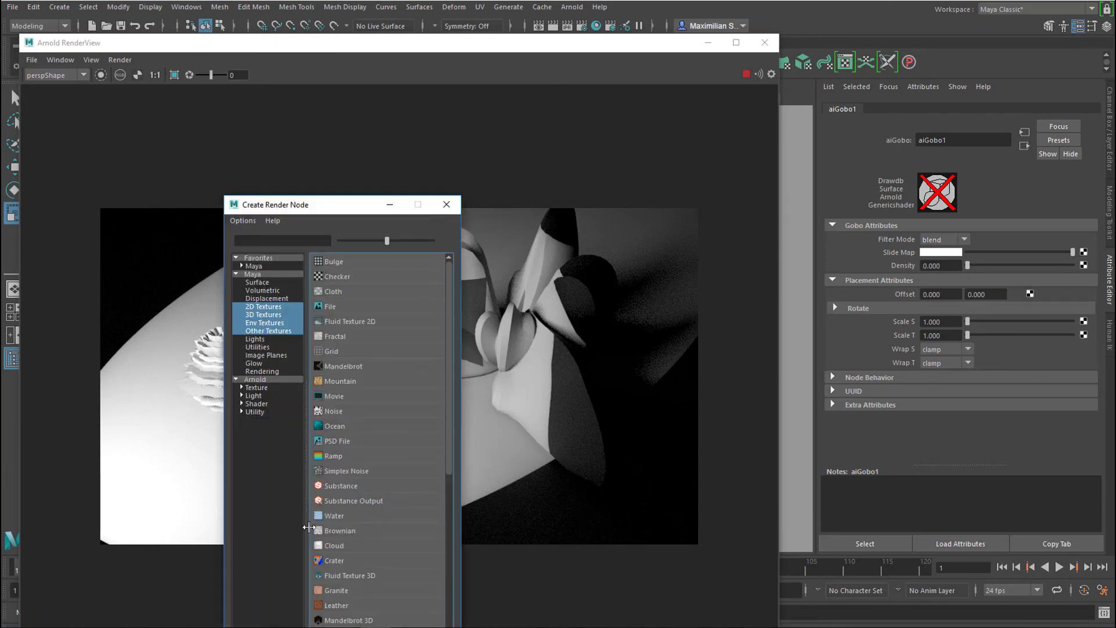
pyautogui.moveTo(359, 418)
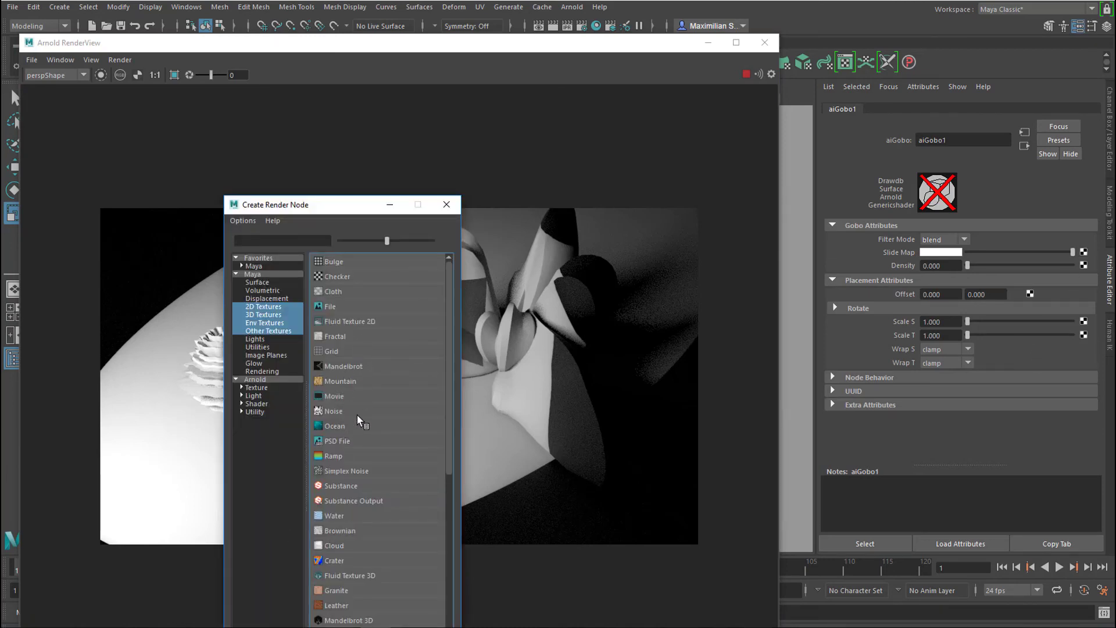